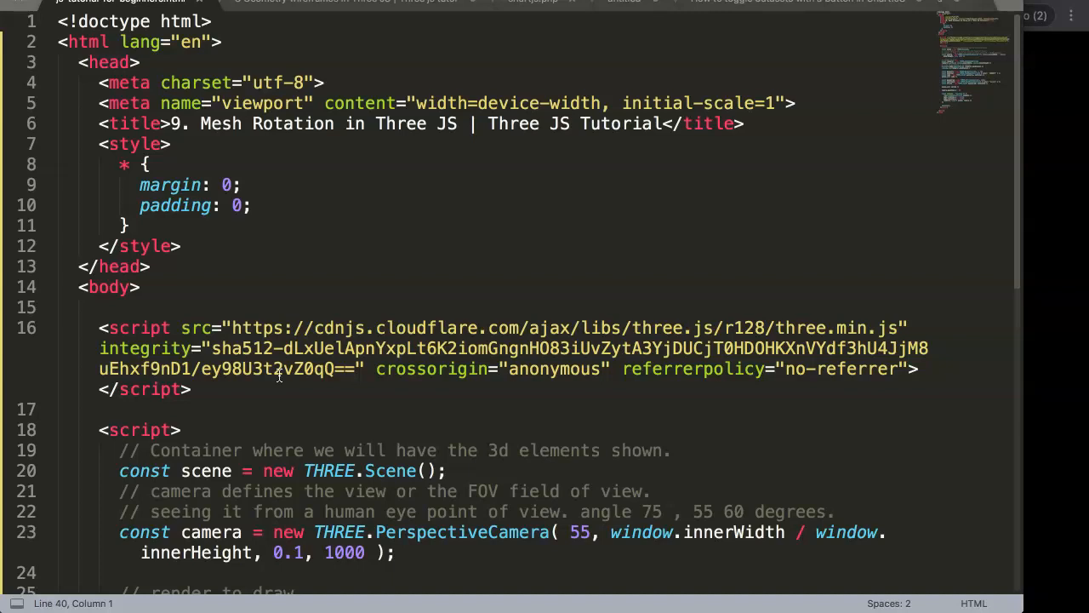
# Review the code, then view the reloaded page with the still blue cube over the purple circle.
pyautogui.scroll(-3)
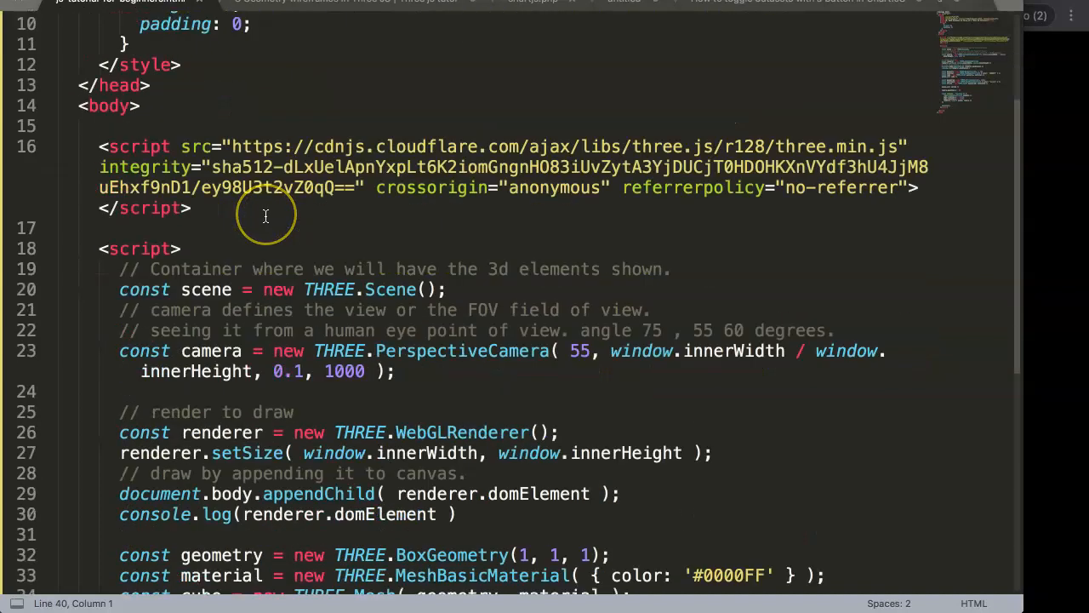
pyautogui.scroll(3)
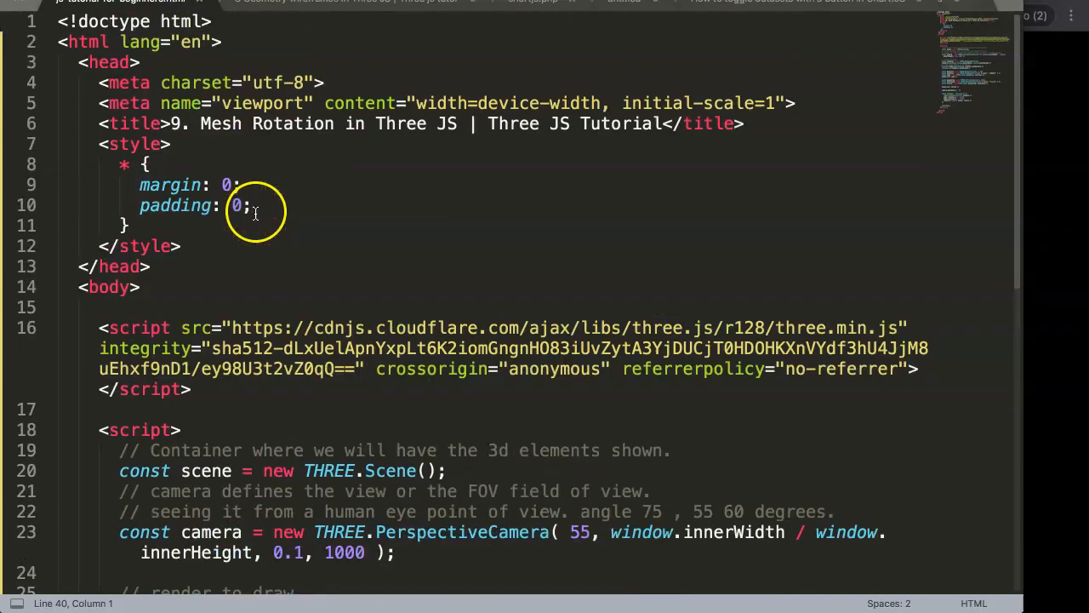
pyautogui.scroll(-3)
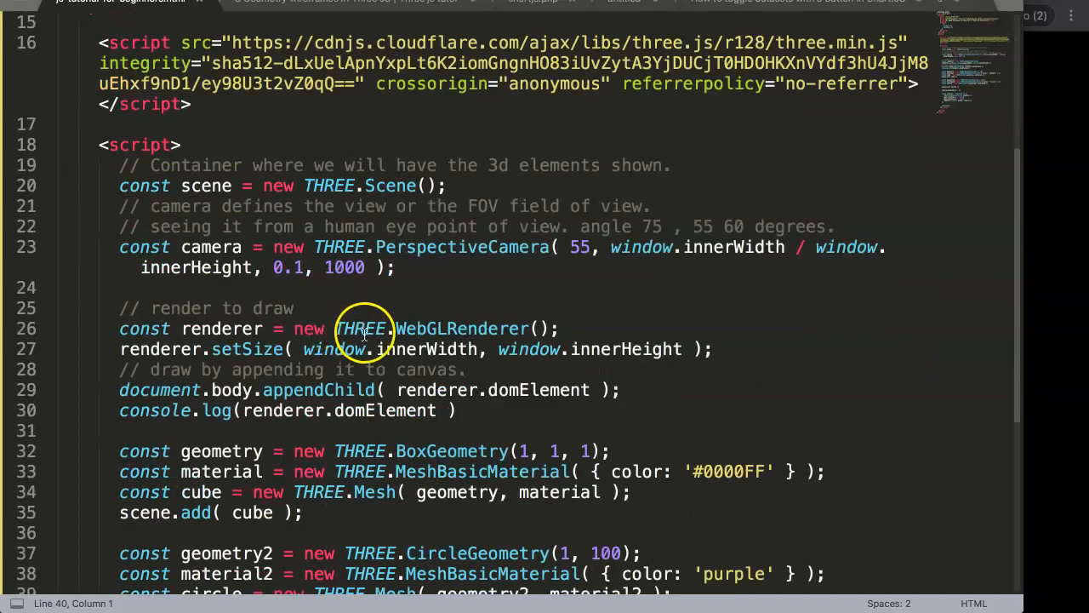
pyautogui.scroll(-3)
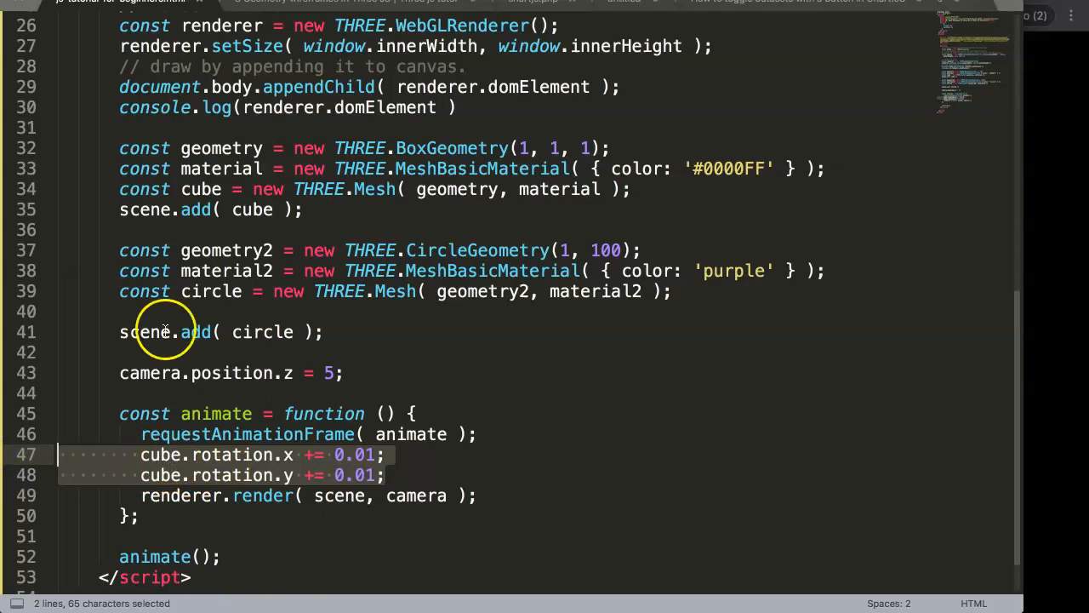
pyautogui.click(157, 311)
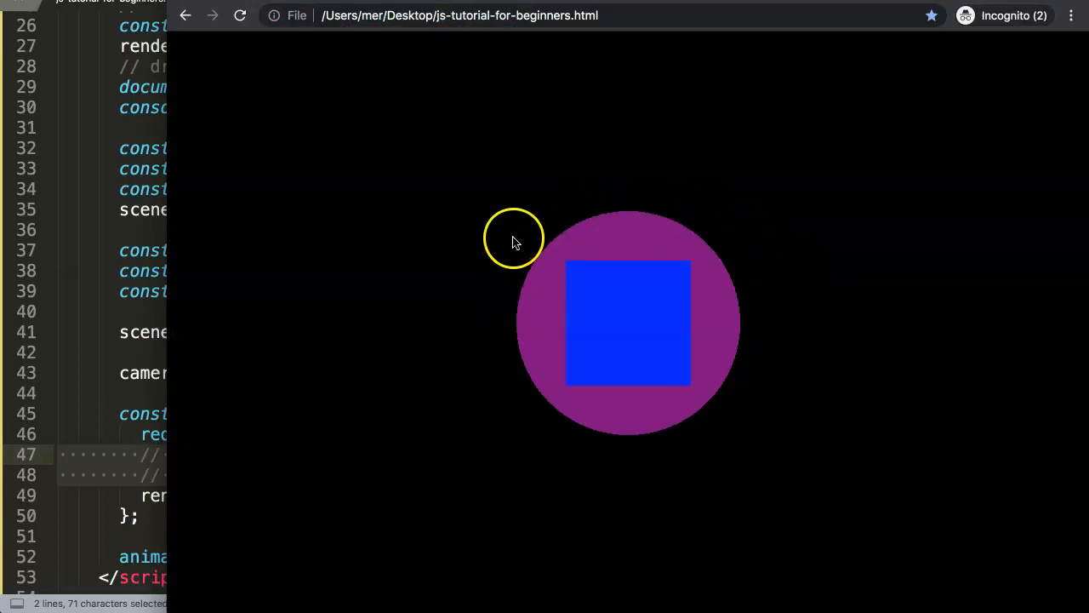
pyautogui.moveTo(487, 329)
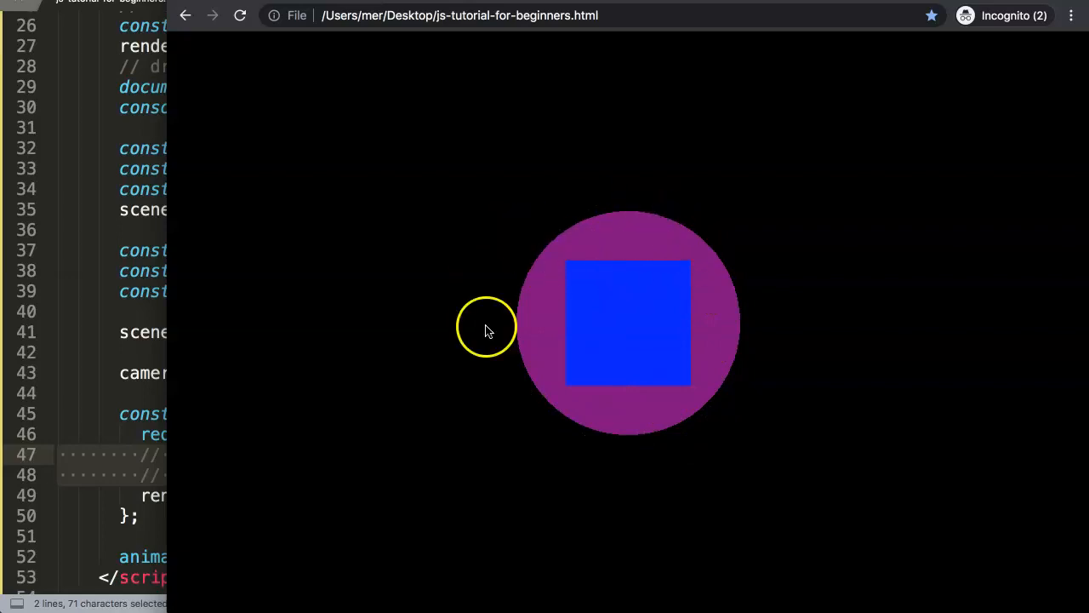
pyautogui.moveTo(587, 236)
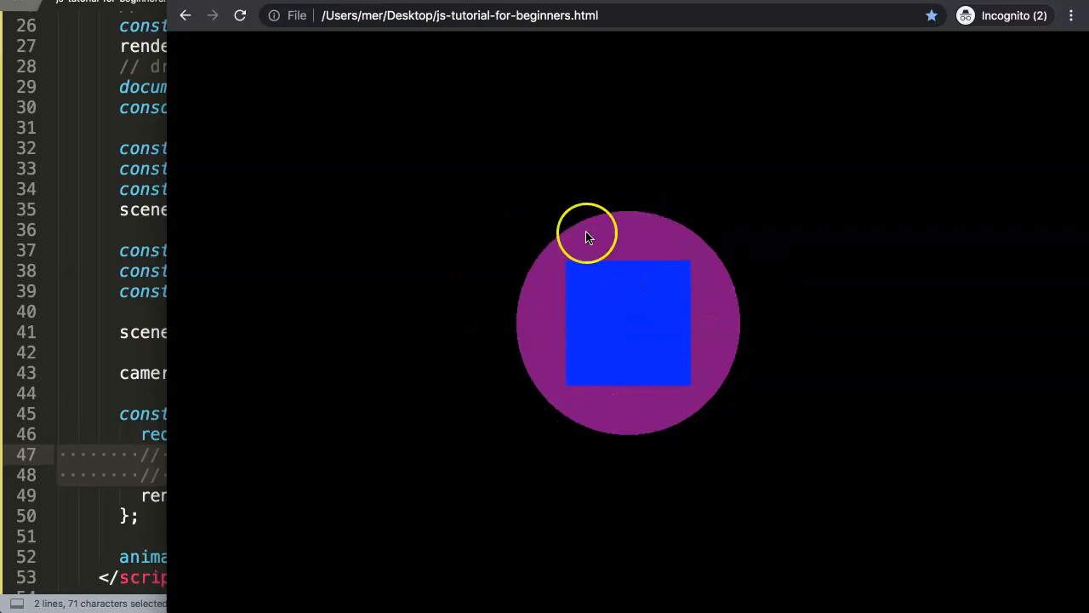
pyautogui.moveTo(553, 228)
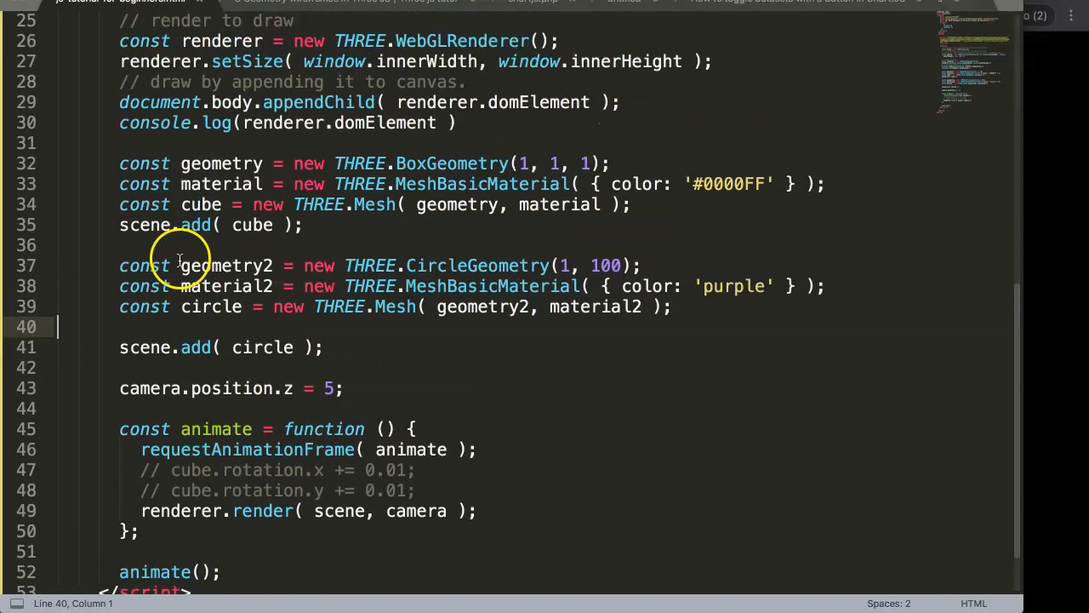
# Insert blank lines between the circle mesh definition and scene.add(circle).
pyautogui.moveTo(120, 265); pyautogui.dragTo(647, 306)
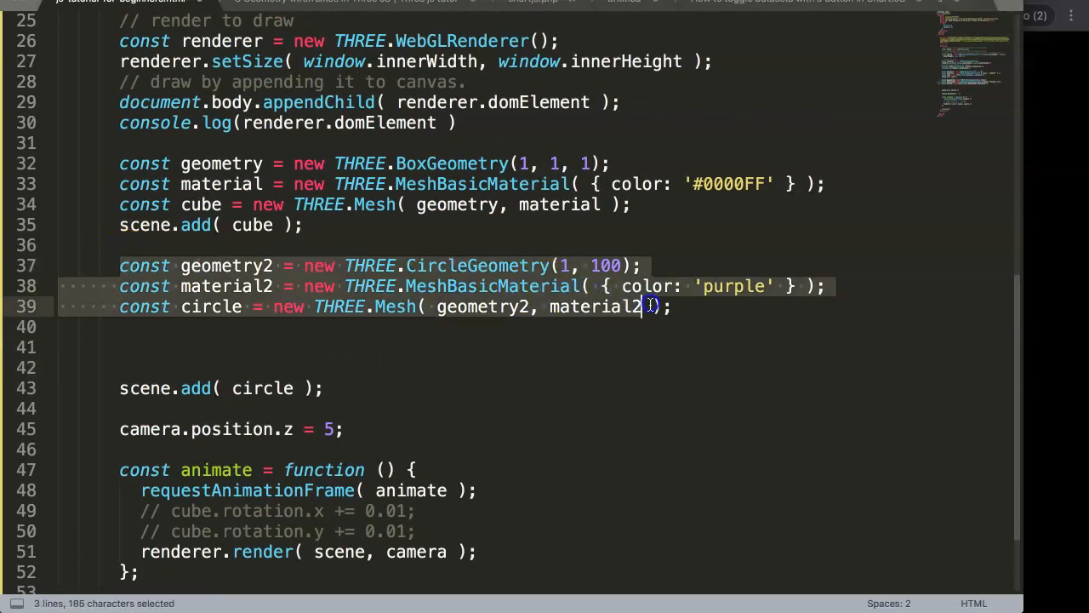
pyautogui.click(201, 326)
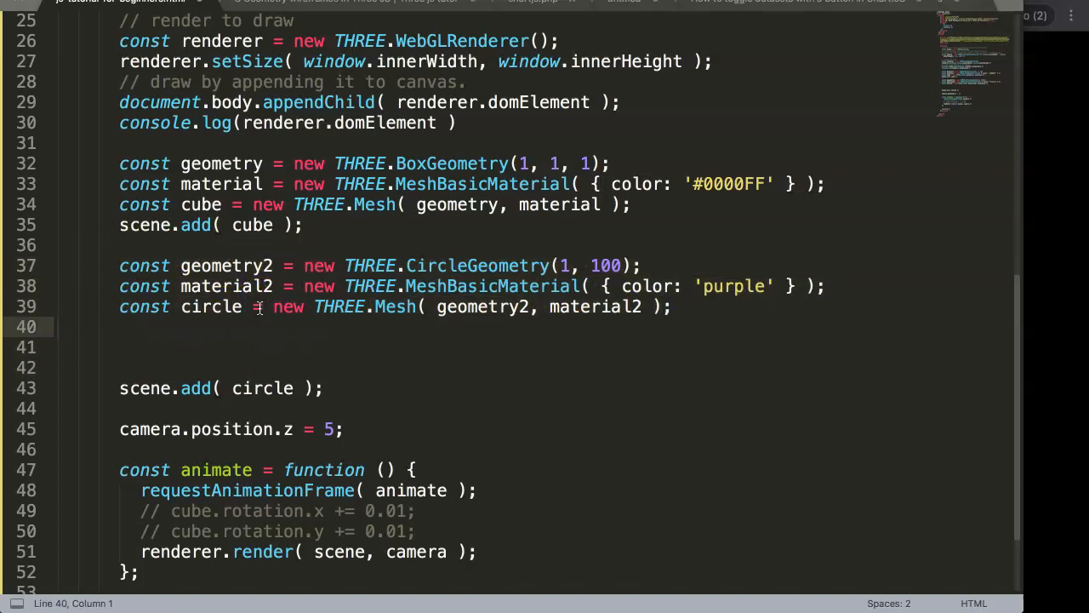
pyautogui.doubleClick(211, 306)
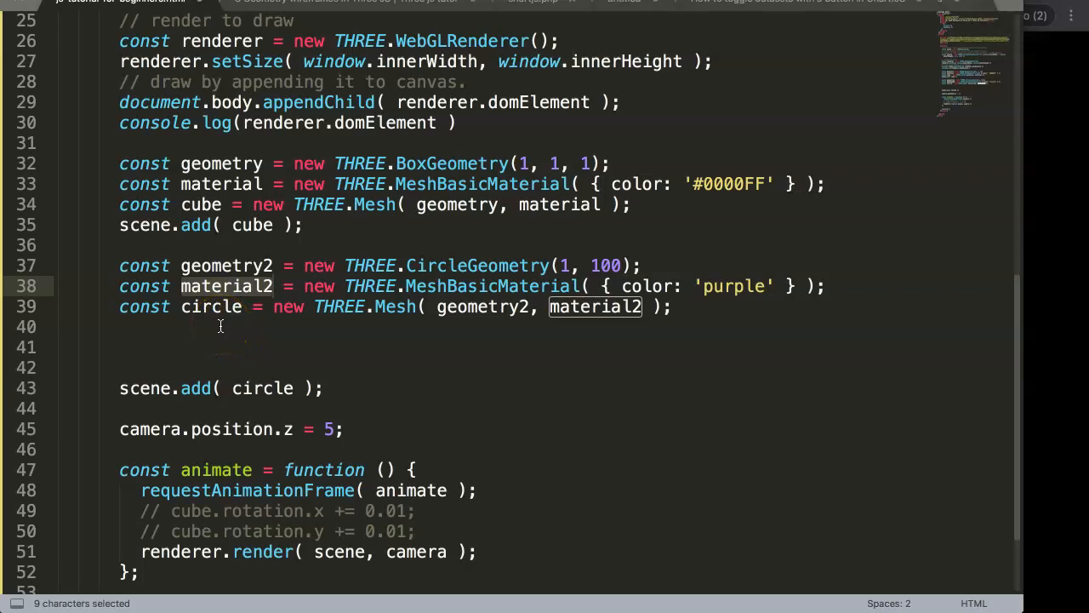
pyautogui.click(221, 286)
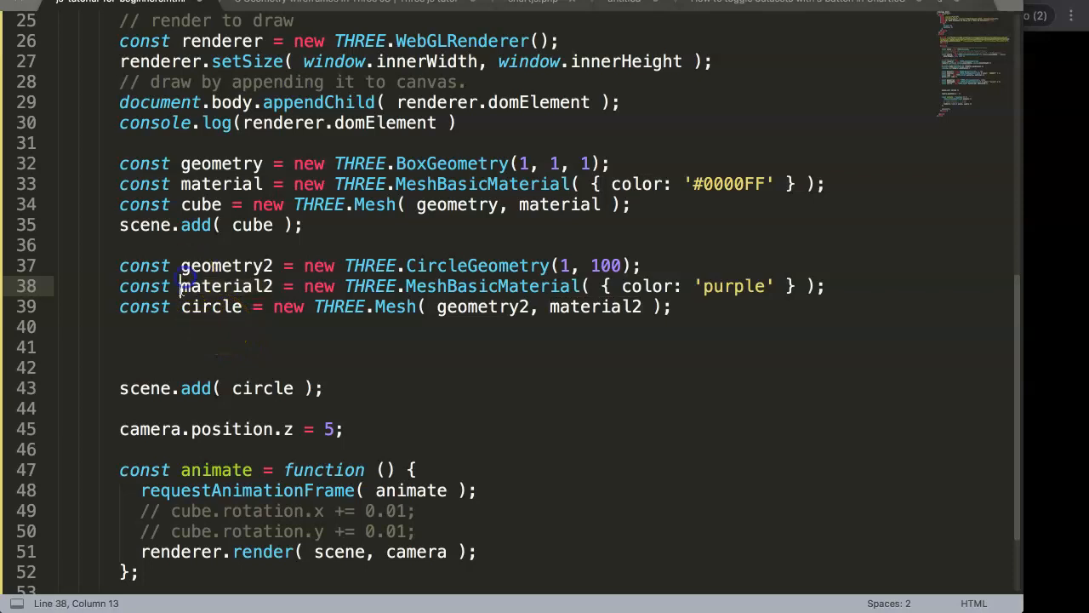
pyautogui.doubleClick(222, 286)
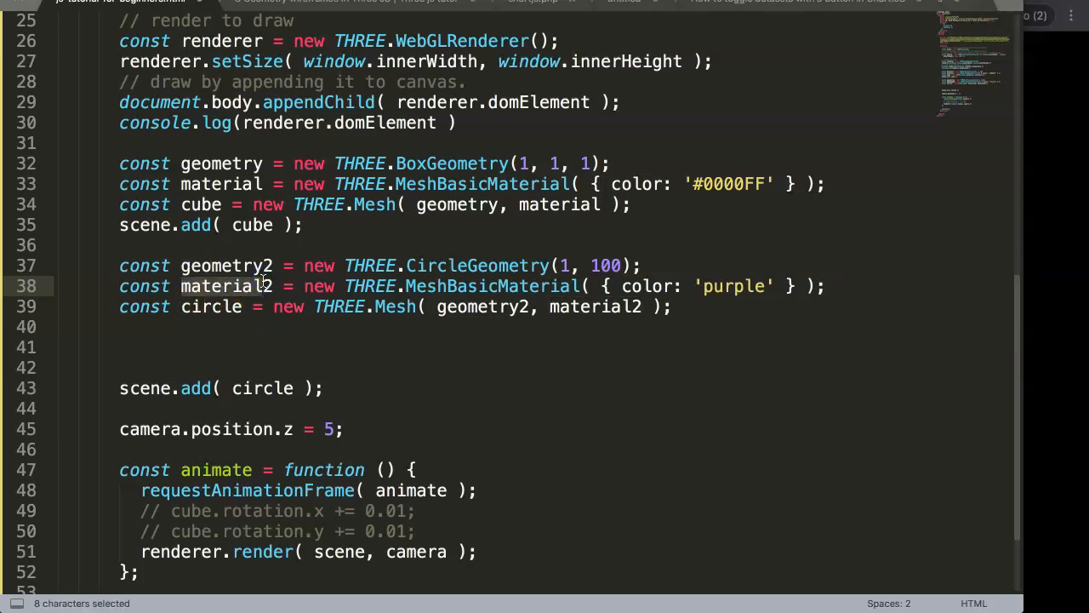
pyautogui.click(458, 346)
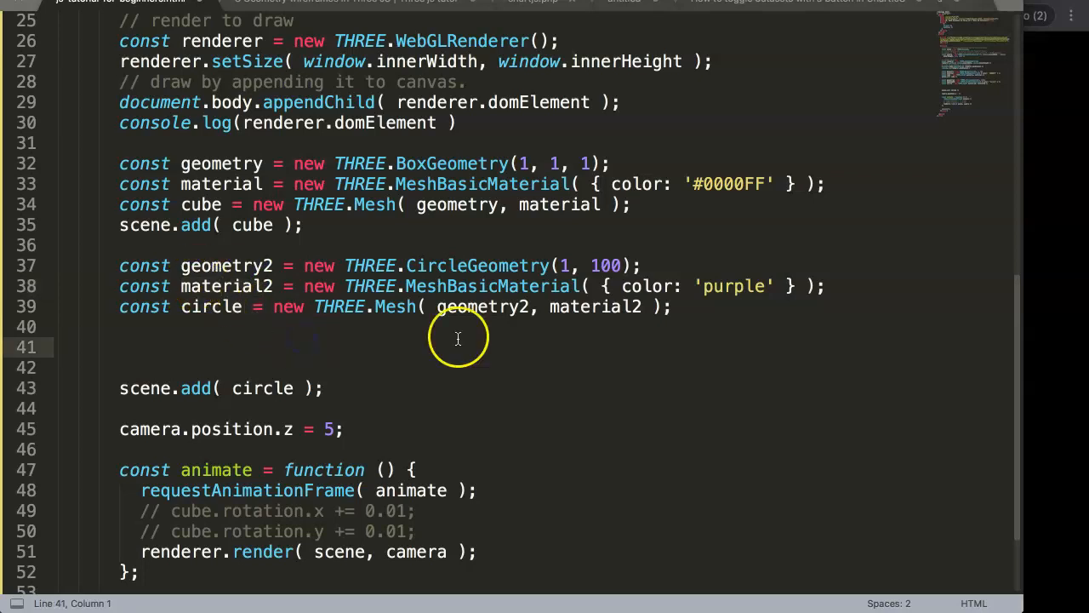
pyautogui.click(672, 306)
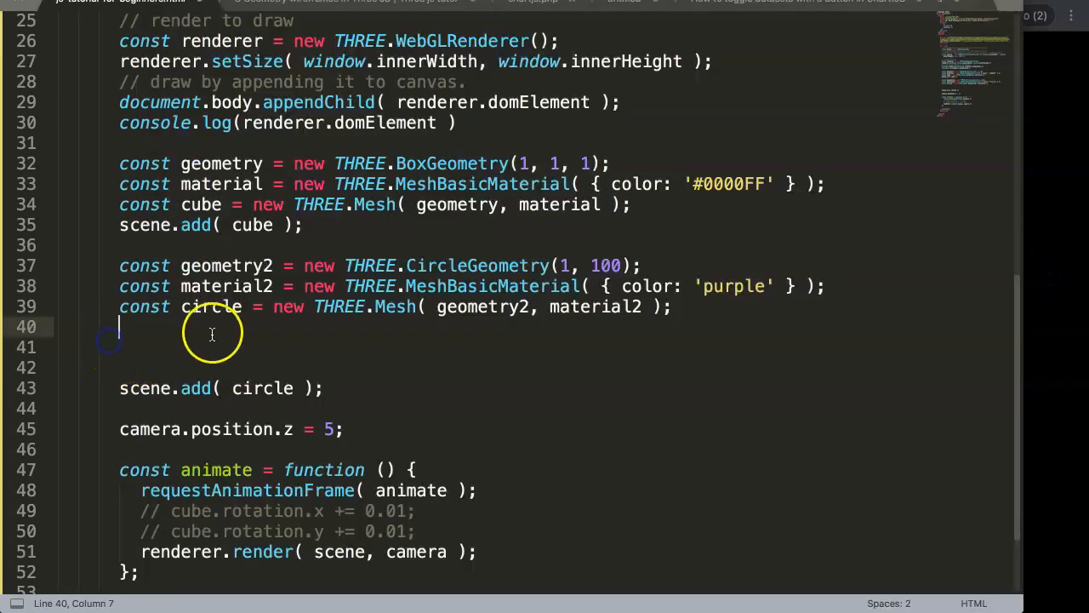
# Add circle.rotation.x = 1; below the circle's mesh creation and save the file.
pyautogui.doubleClick(210, 306)
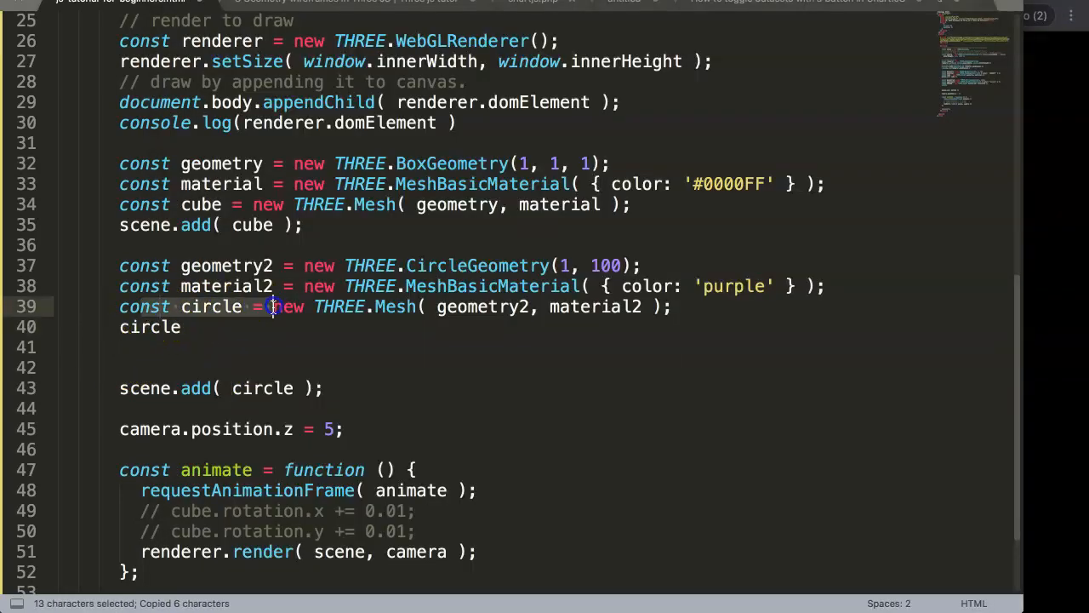
pyautogui.doubleClick(150, 327)
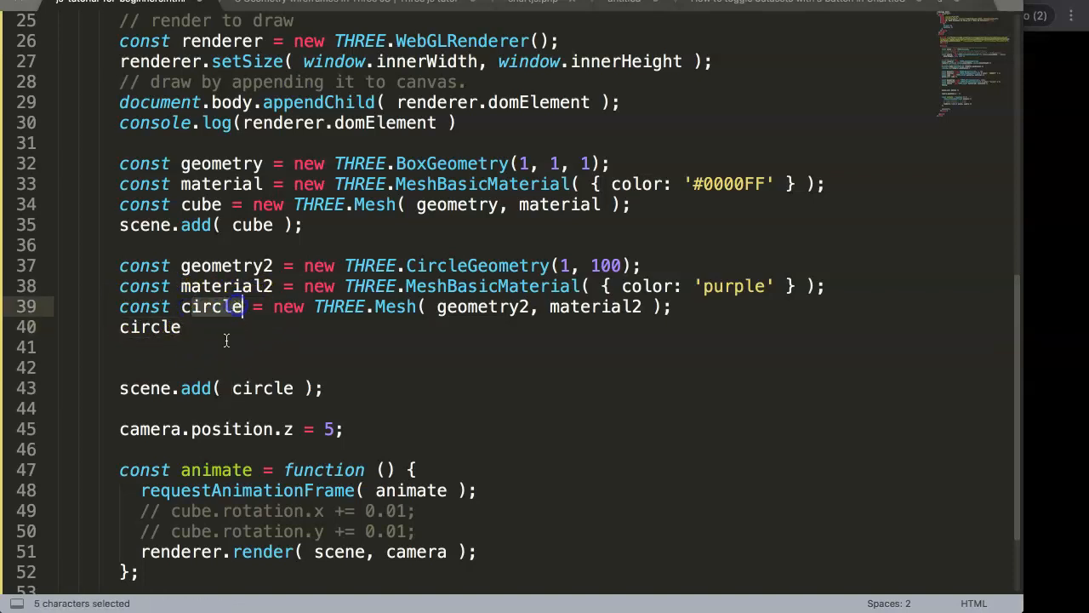
pyautogui.write('.r')
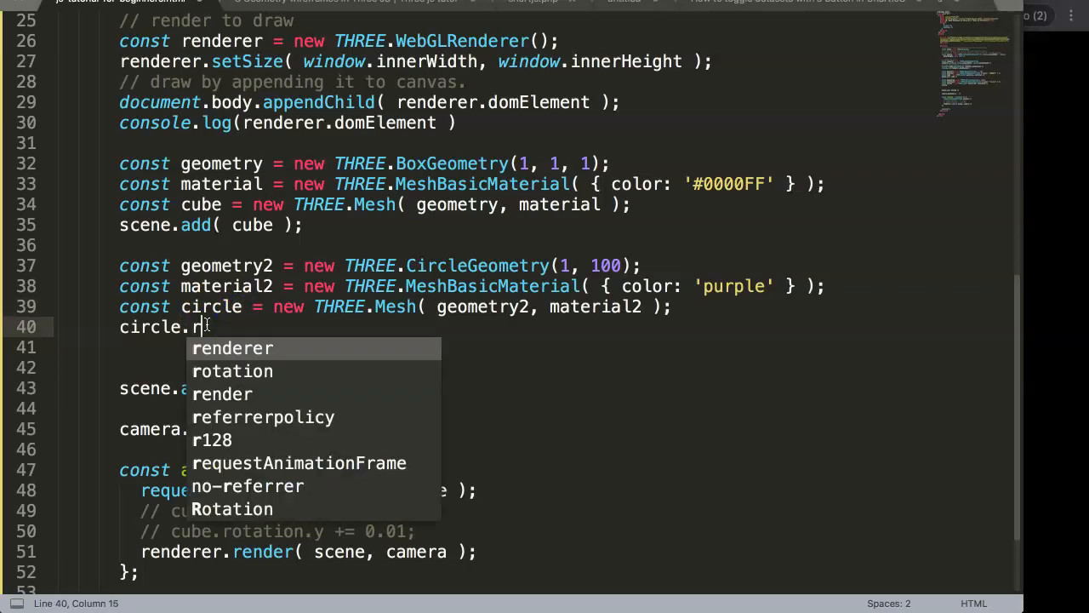
pyautogui.write('otation.')
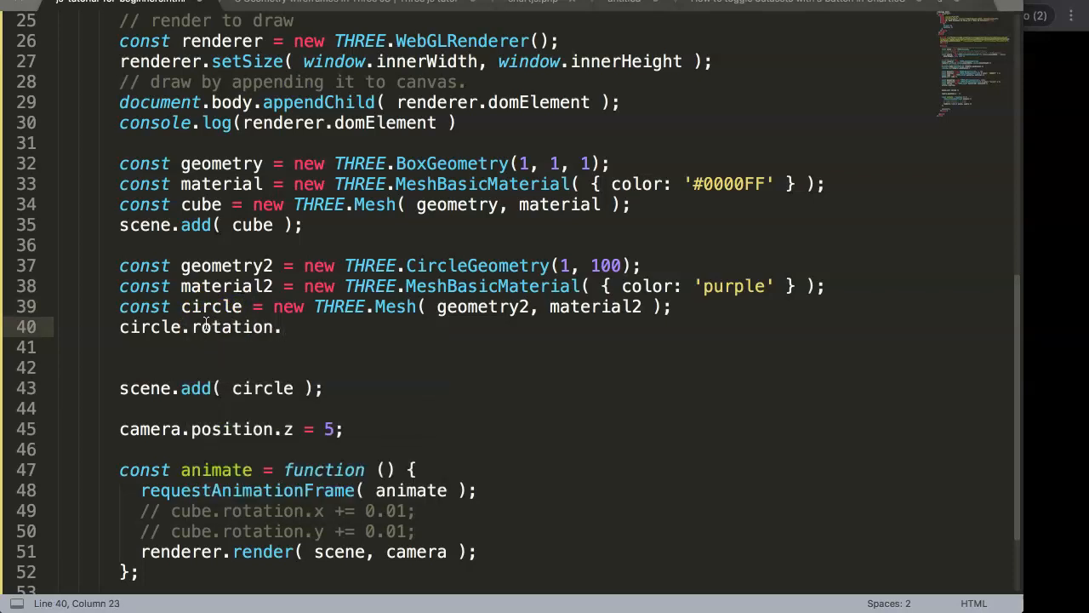
pyautogui.write('x =')
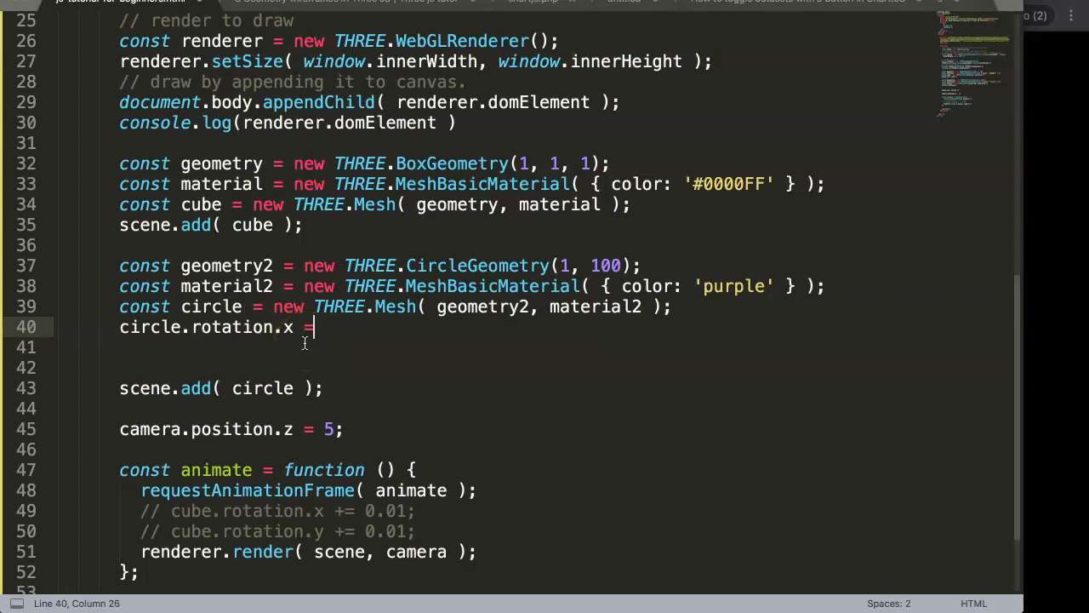
pyautogui.write('1;')
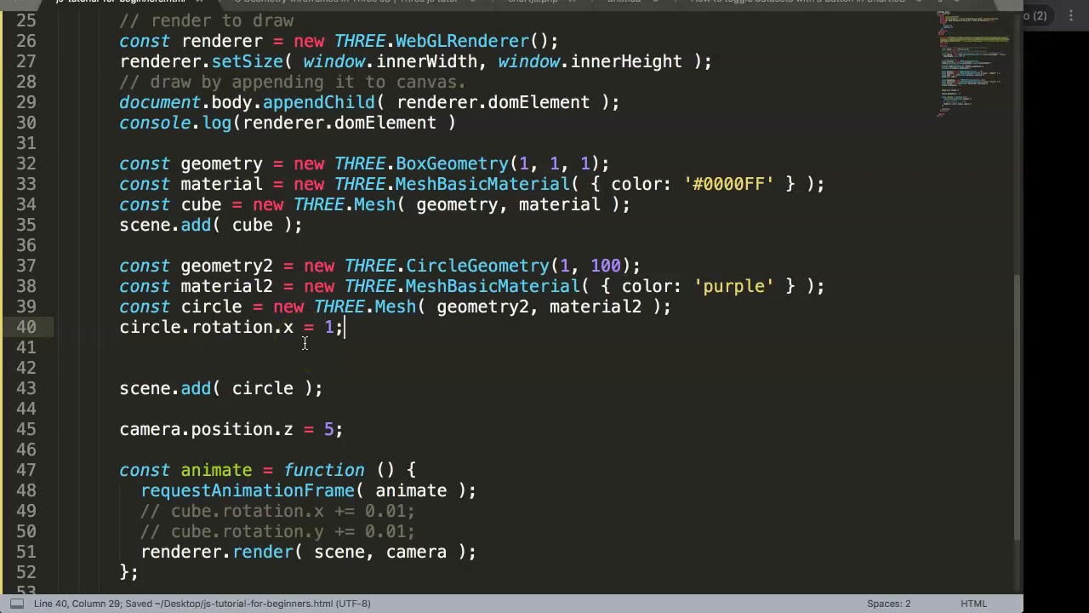
pyautogui.press('backspace')
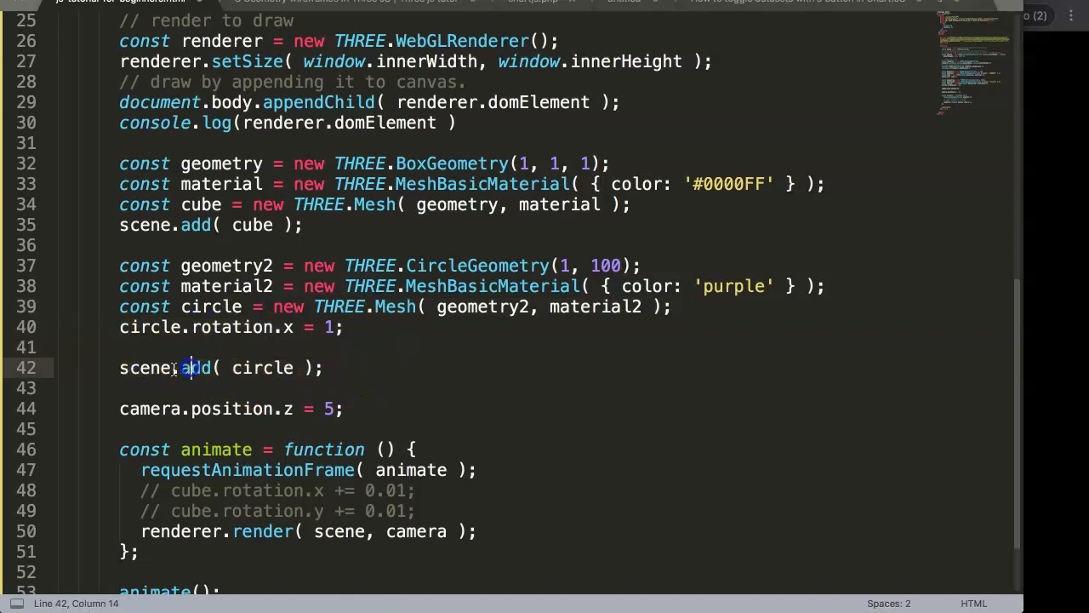
# Comment out the cube's per-frame x and y rotation lines in the animate loop.
pyautogui.tripleClick(222, 367)
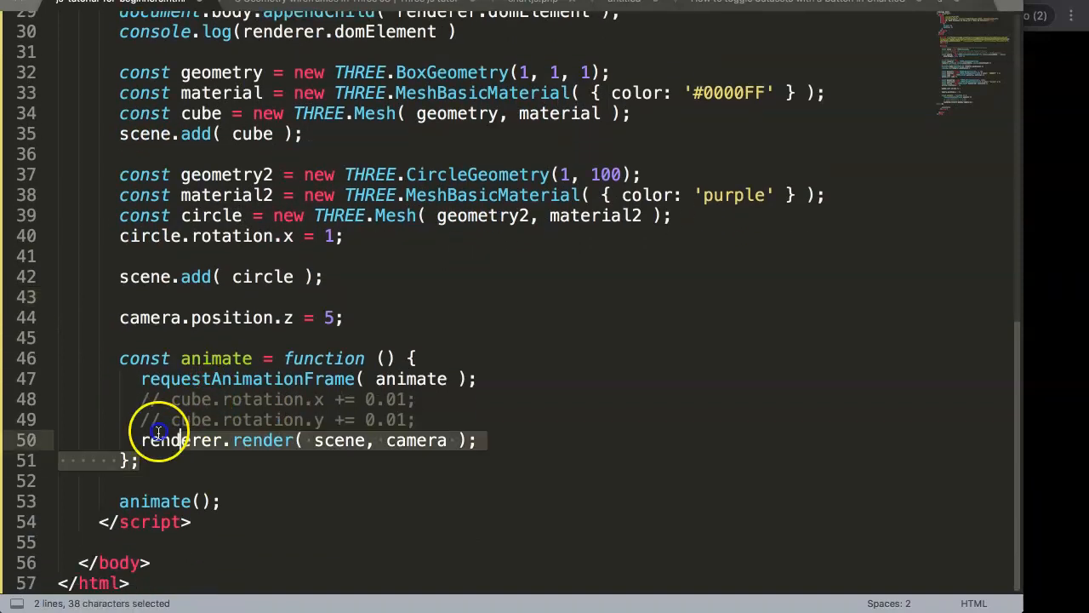
pyautogui.click(175, 460)
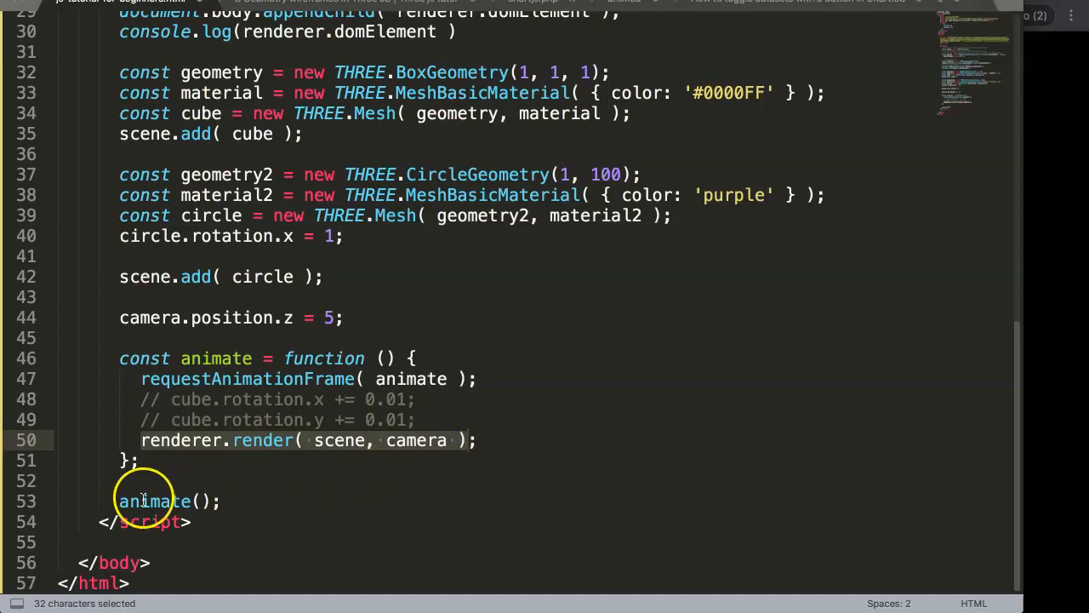
pyautogui.click(164, 480)
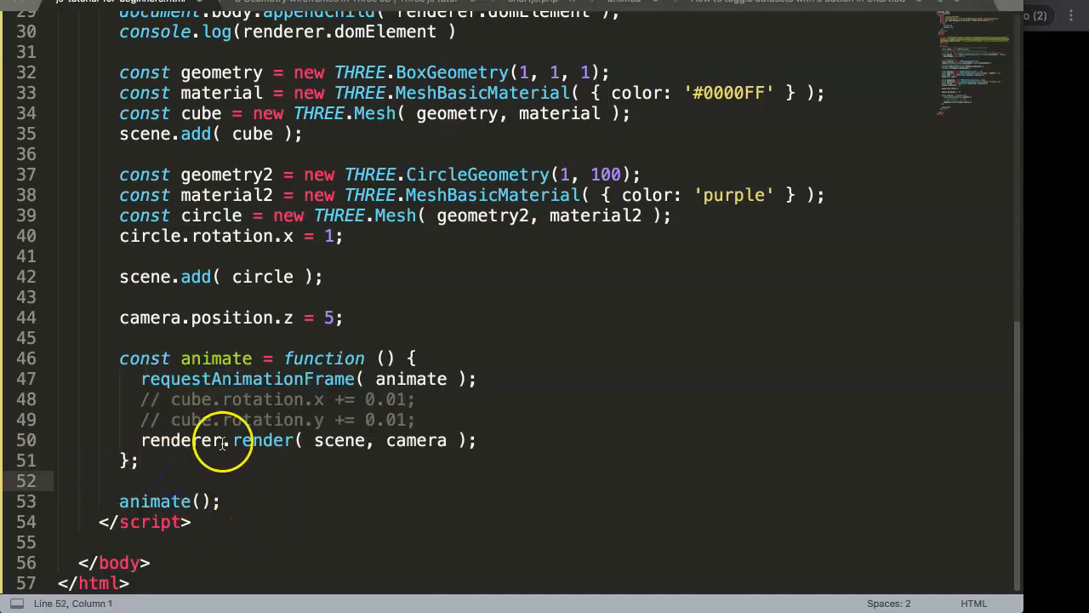
pyautogui.moveTo(142, 358)
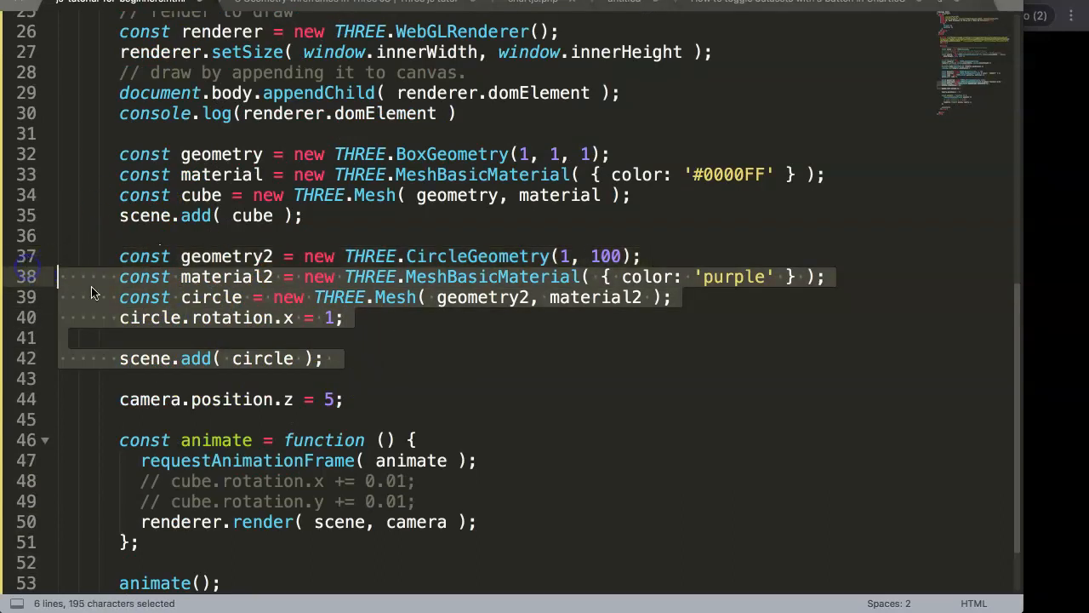
pyautogui.moveTo(127, 309)
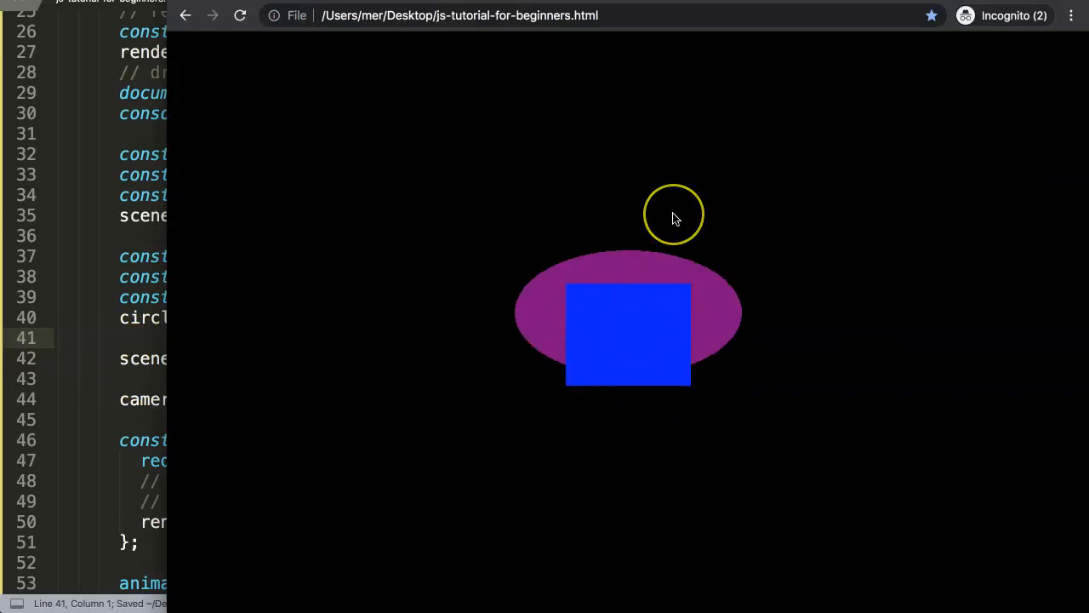
pyautogui.moveTo(677, 340)
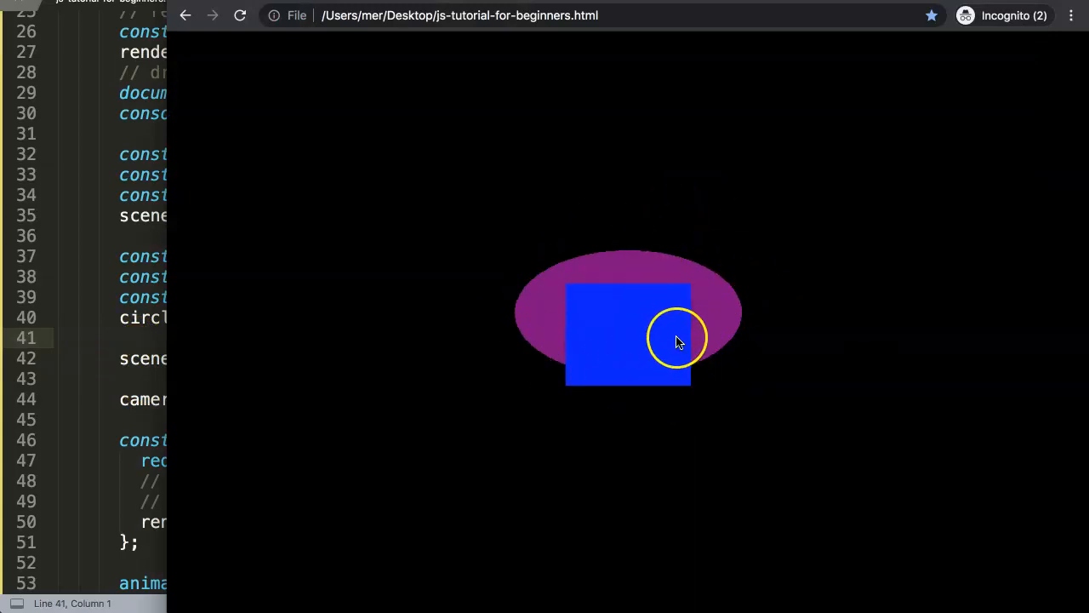
pyautogui.moveTo(551, 352)
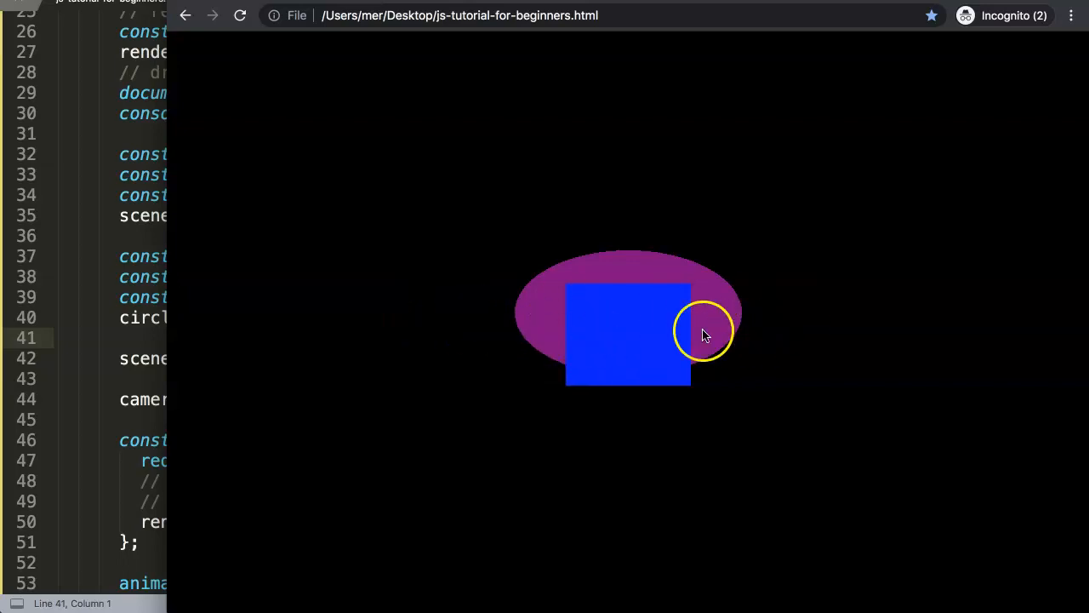
pyautogui.moveTo(426, 311)
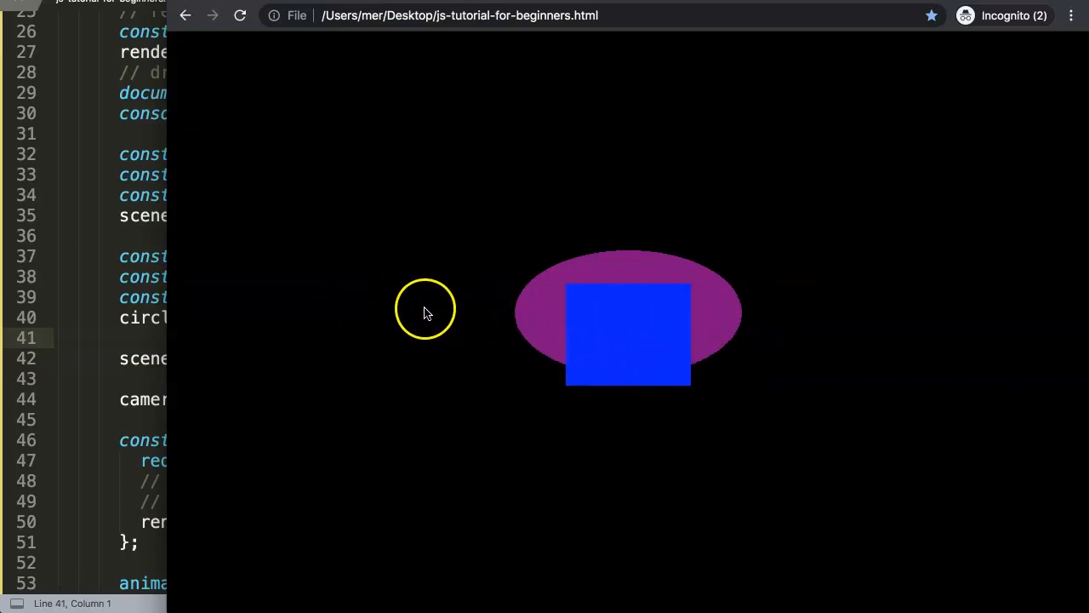
pyautogui.moveTo(441, 318)
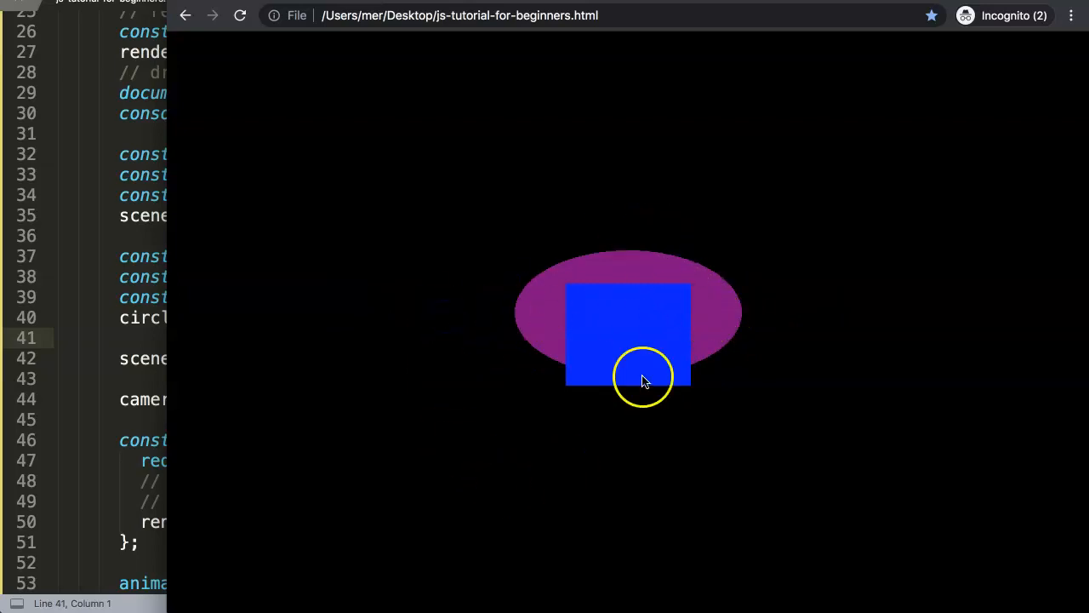
pyautogui.moveTo(651, 266)
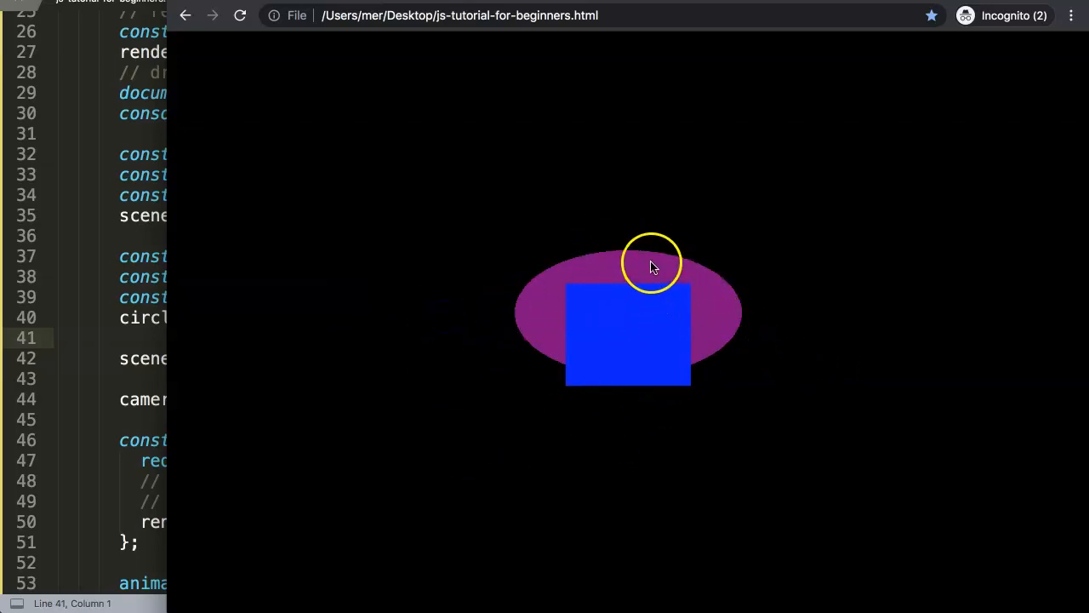
pyautogui.moveTo(619, 202)
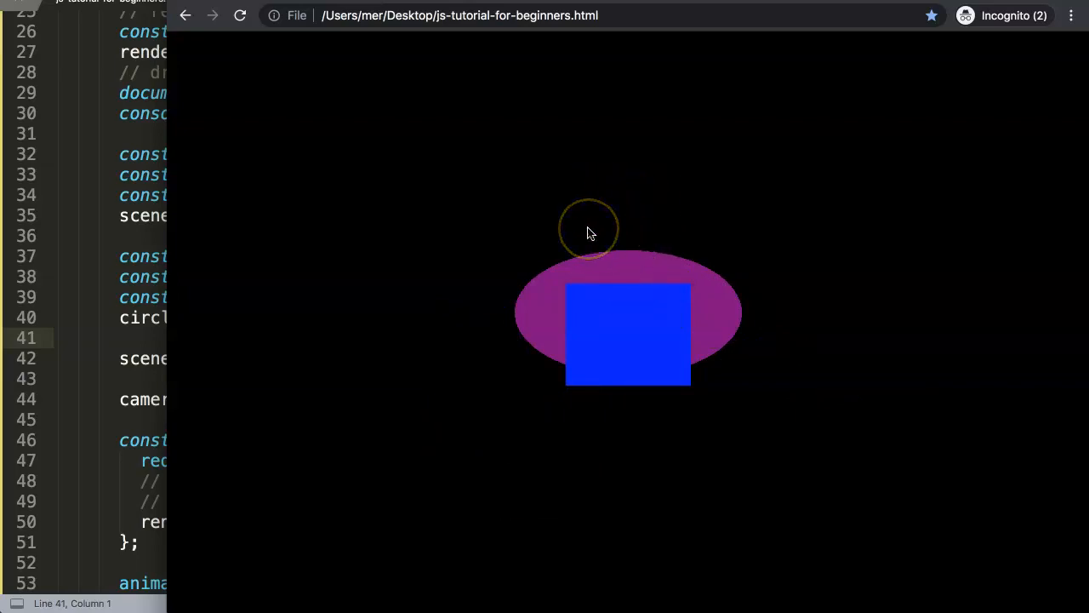
pyautogui.moveTo(557, 372)
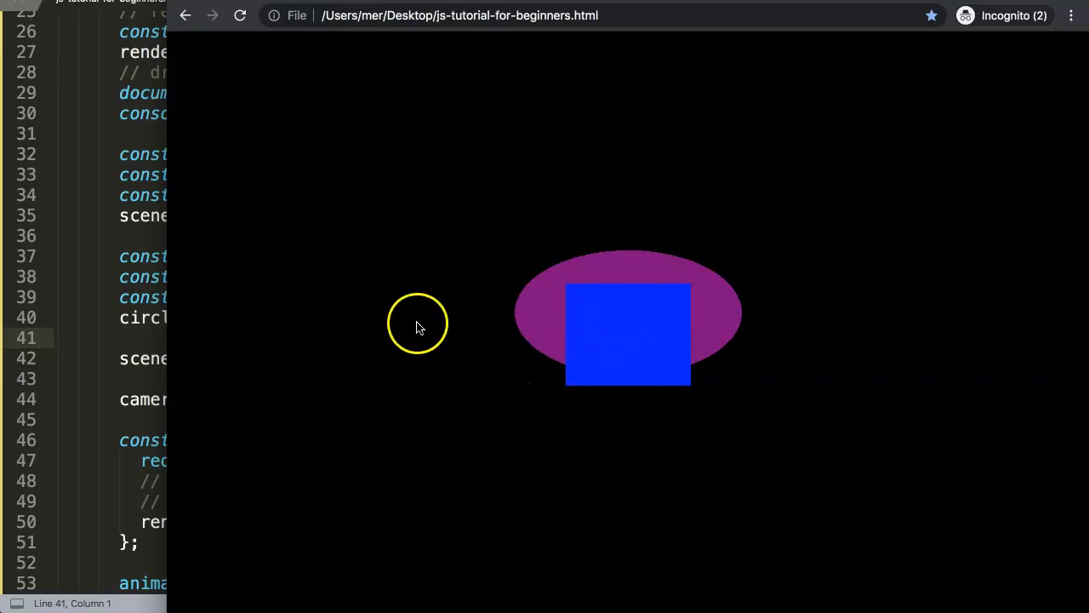
pyautogui.moveTo(371, 319)
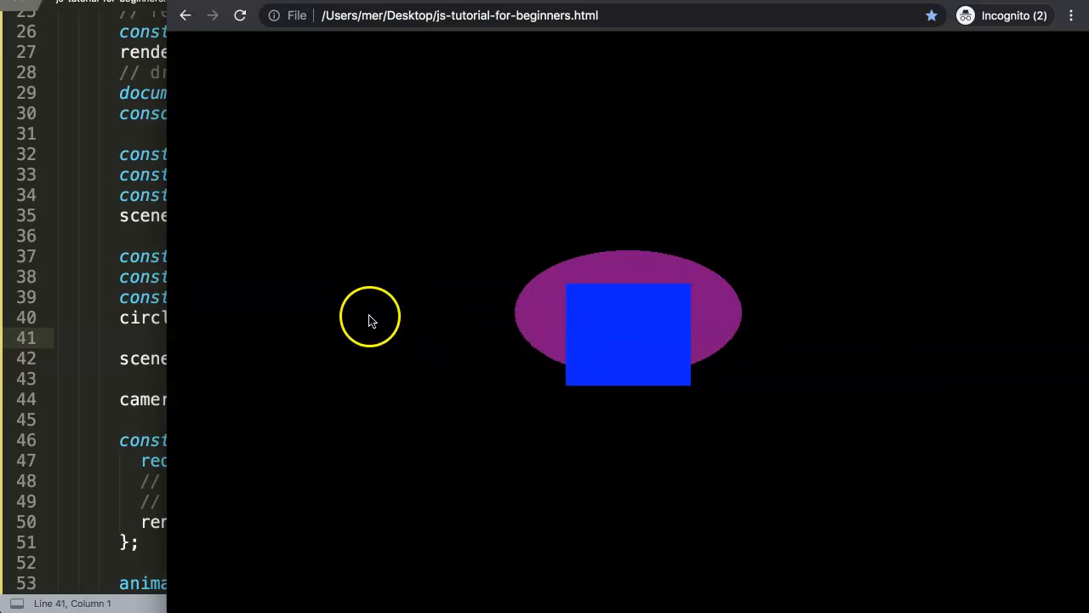
pyautogui.moveTo(430, 311)
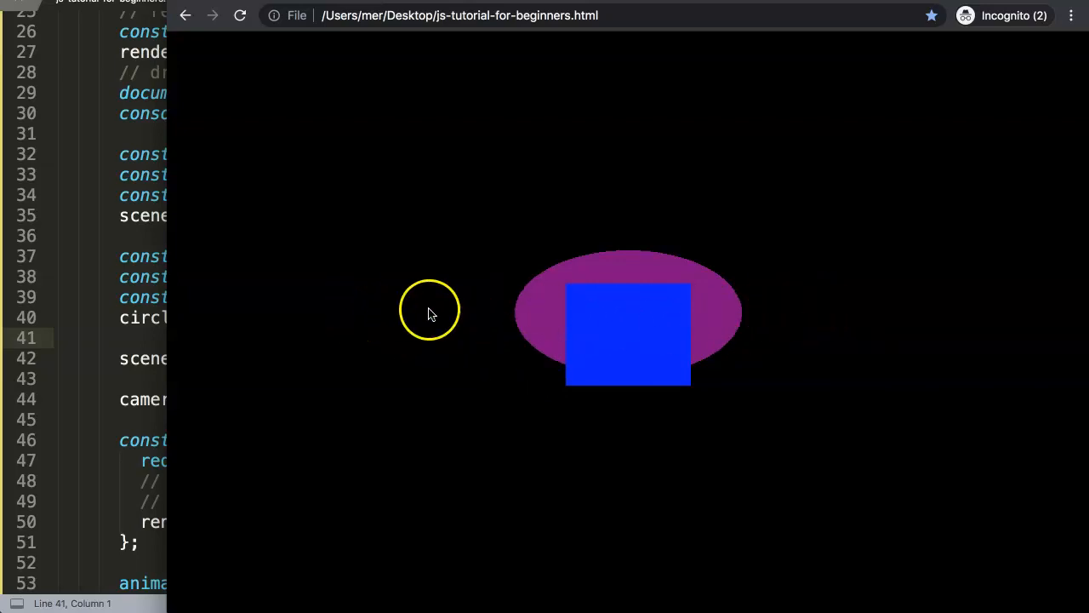
pyautogui.moveTo(594, 317)
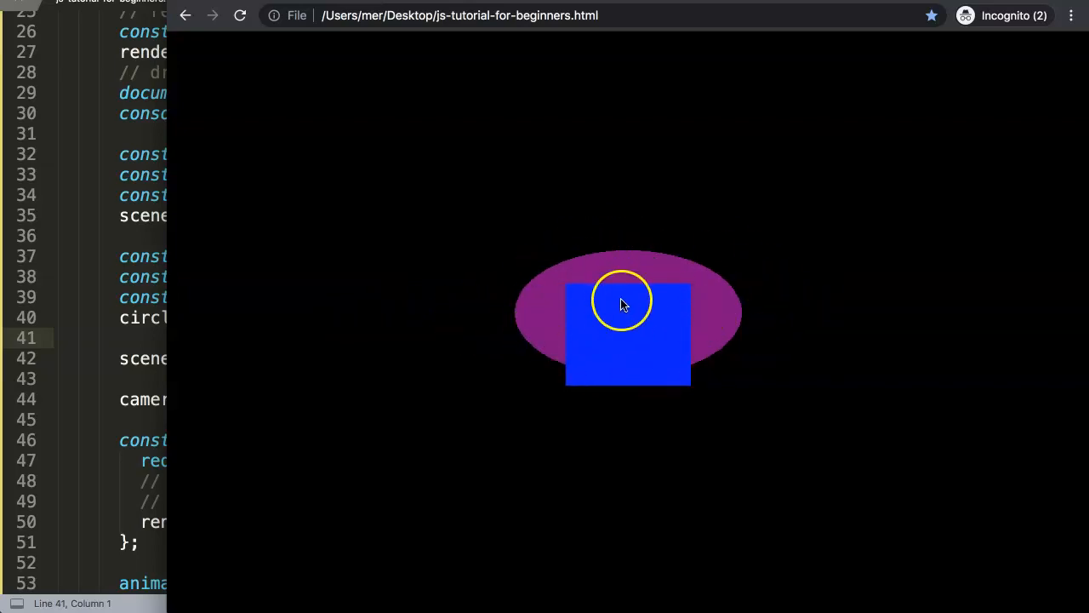
pyautogui.moveTo(609, 261)
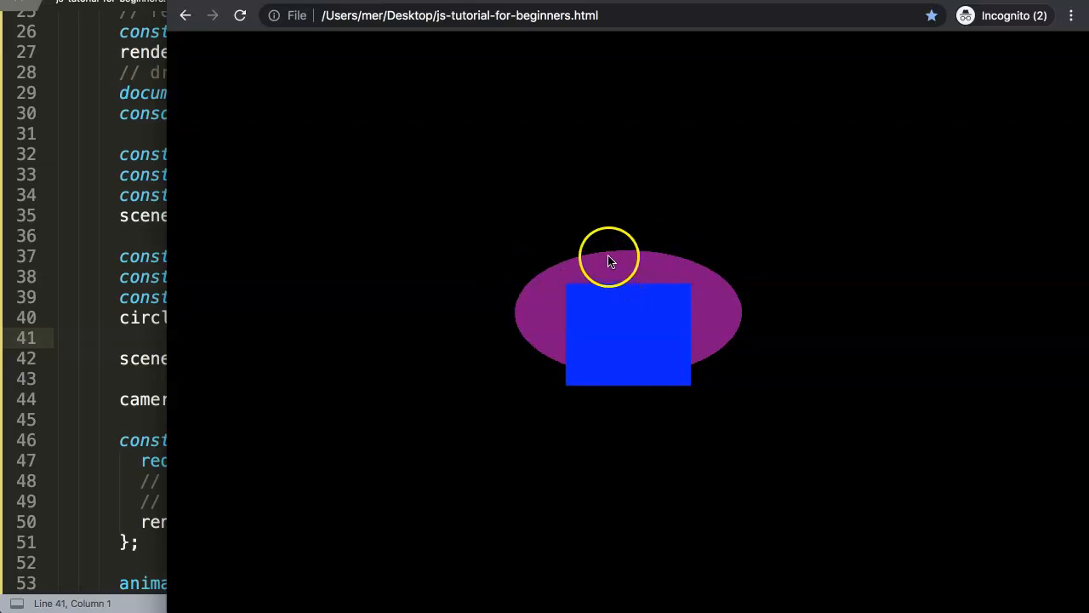
pyautogui.moveTo(596, 330)
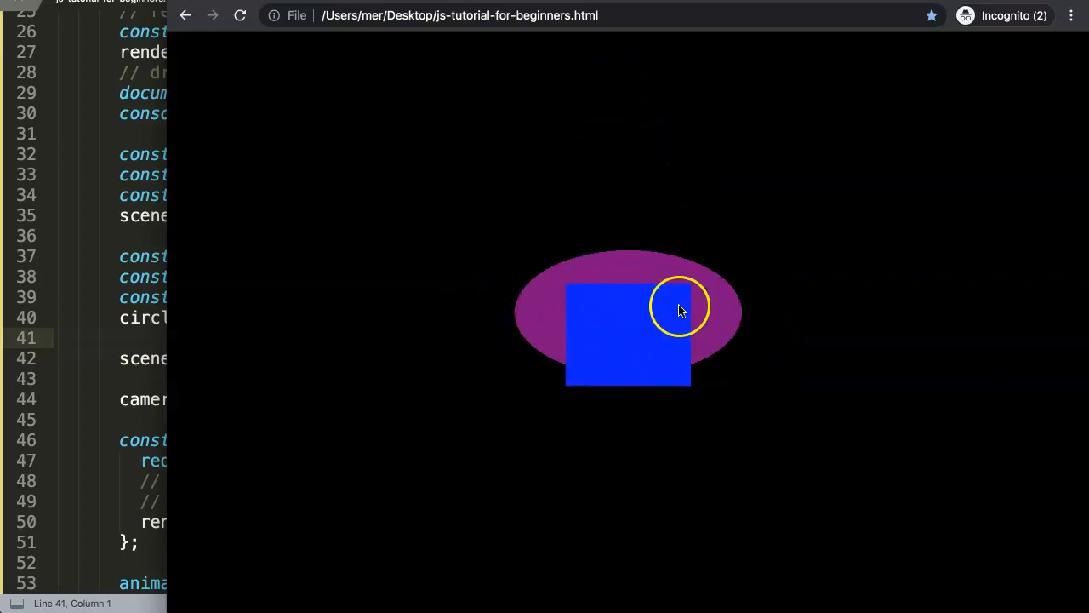
pyautogui.moveTo(634, 361)
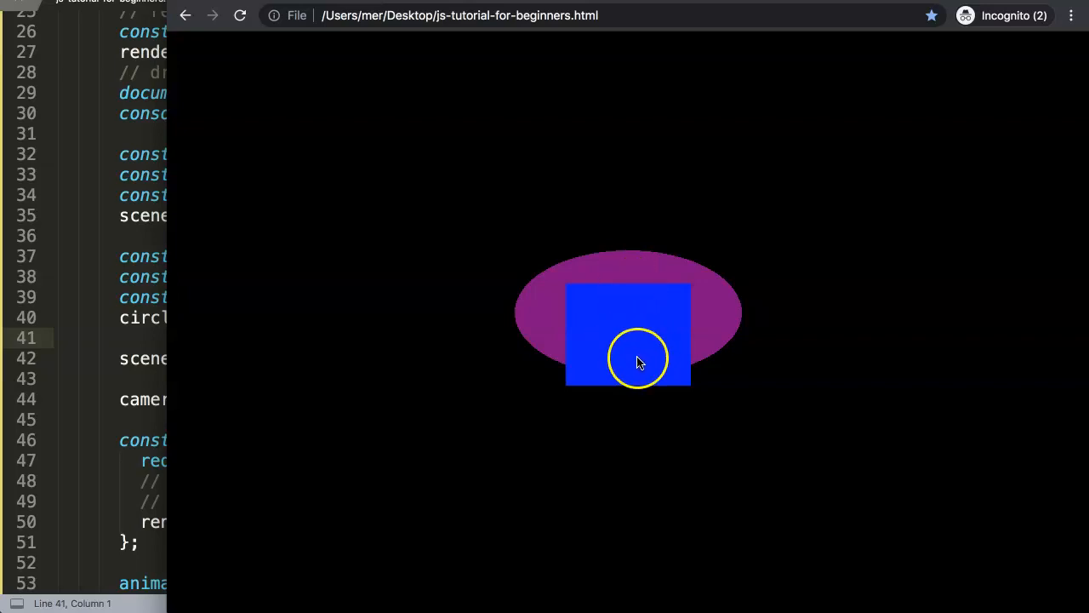
pyautogui.moveTo(583, 186)
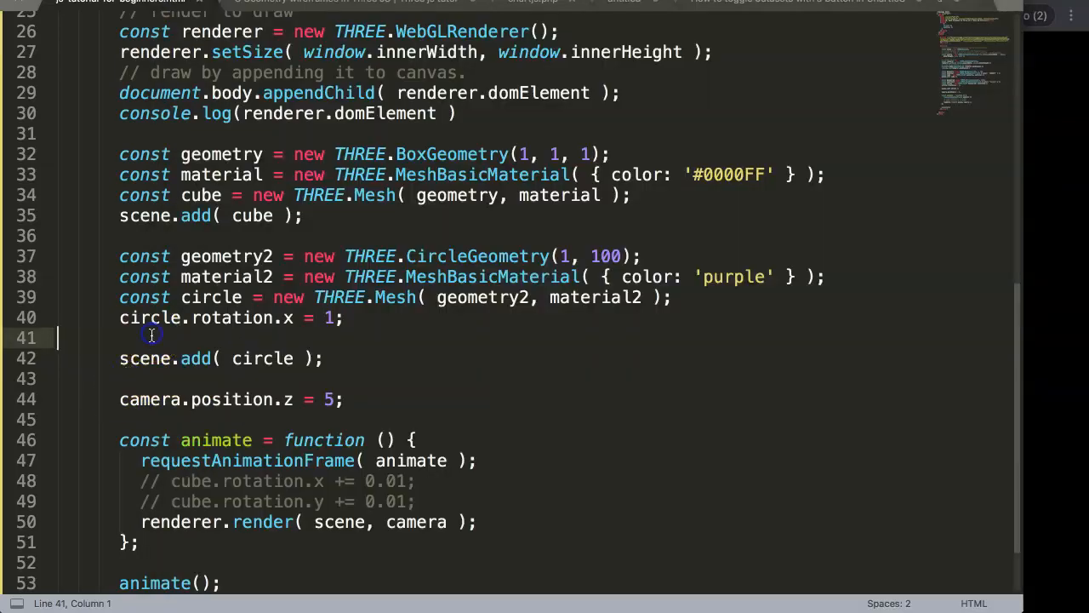
# Change the circle's x rotation value from 1 to 2.
pyautogui.click(272, 317)
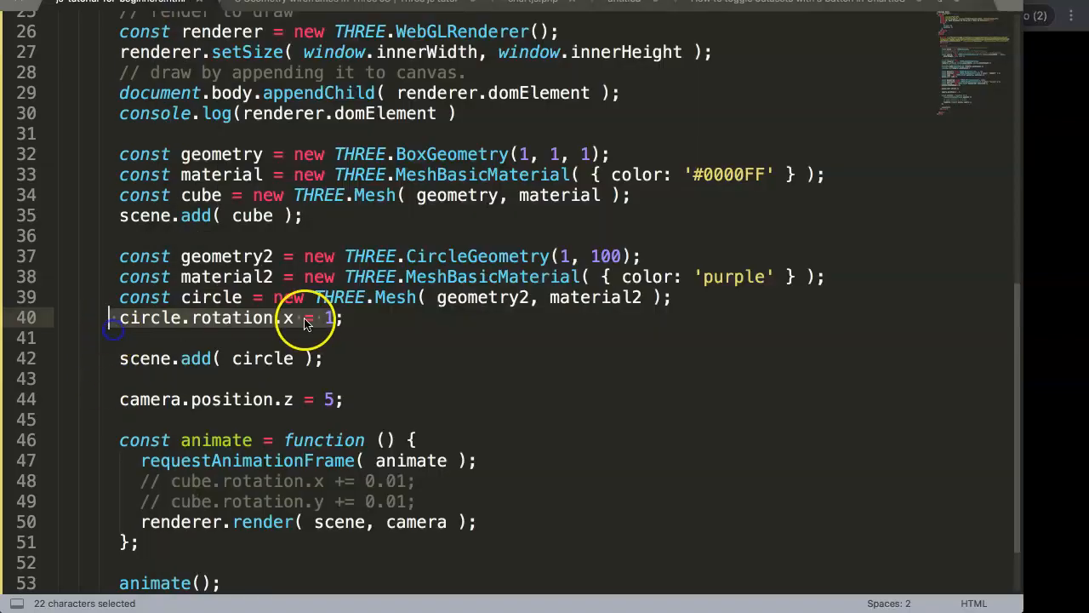
pyautogui.write('2')
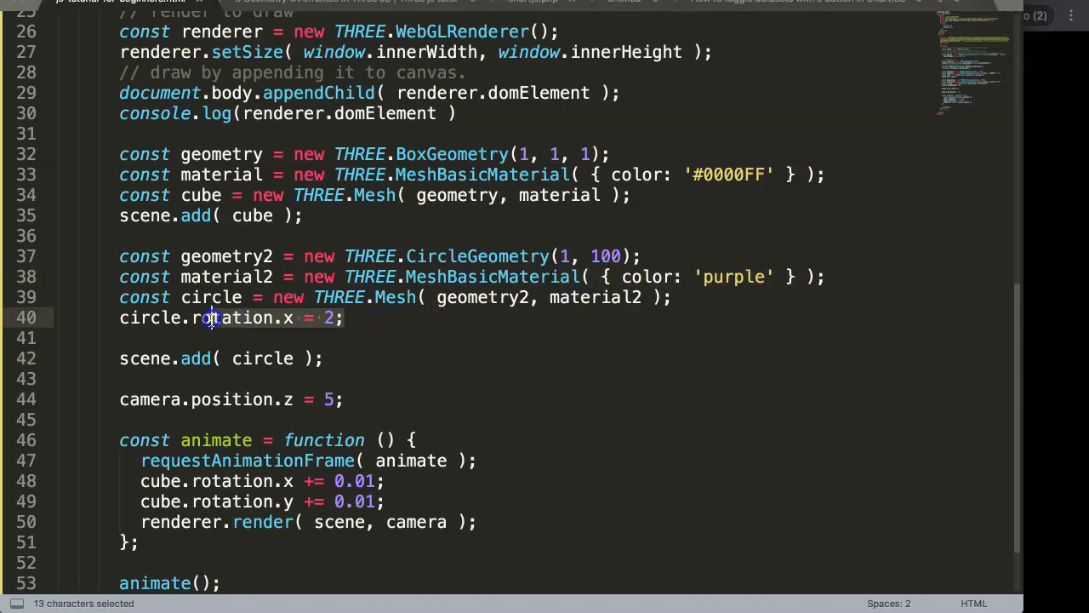
# Re-comment the cube's rotation lines in animate and save.
pyautogui.click(372, 338)
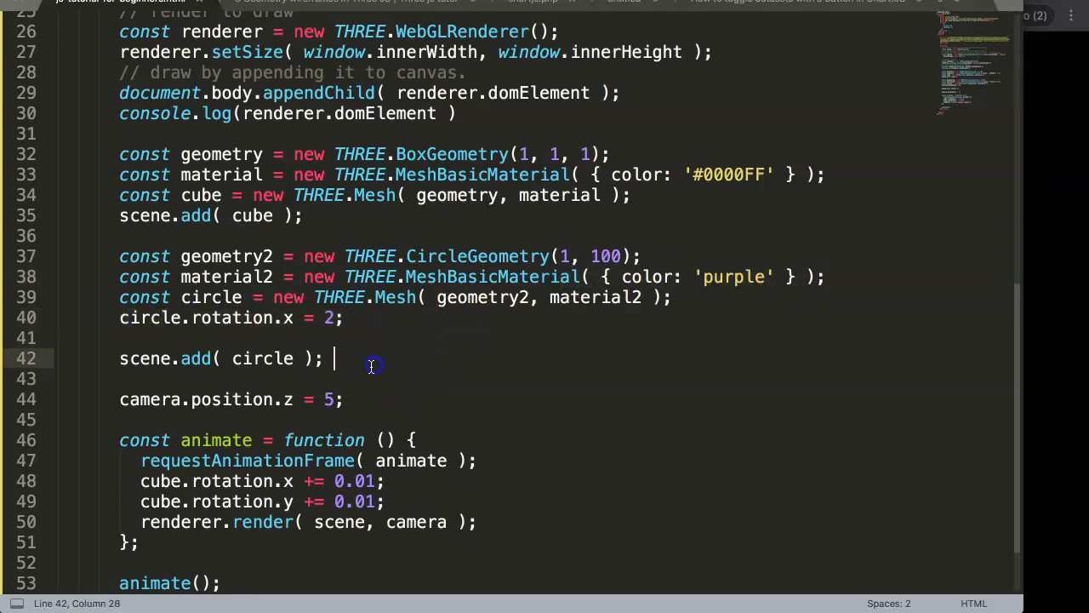
pyautogui.moveTo(141, 481); pyautogui.dragTo(384, 501)
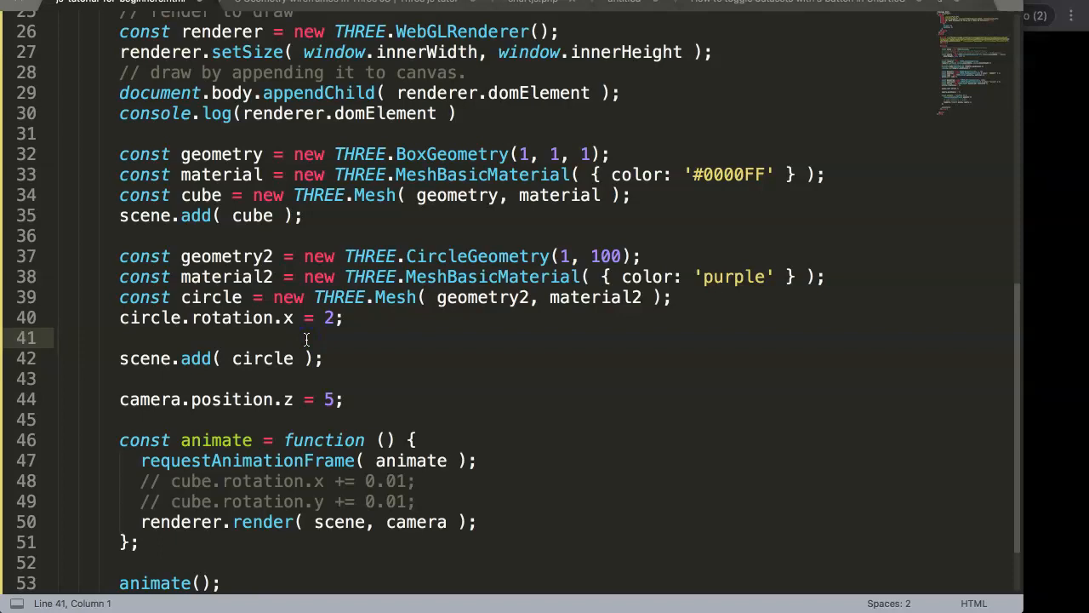
pyautogui.press('ctrl+s')
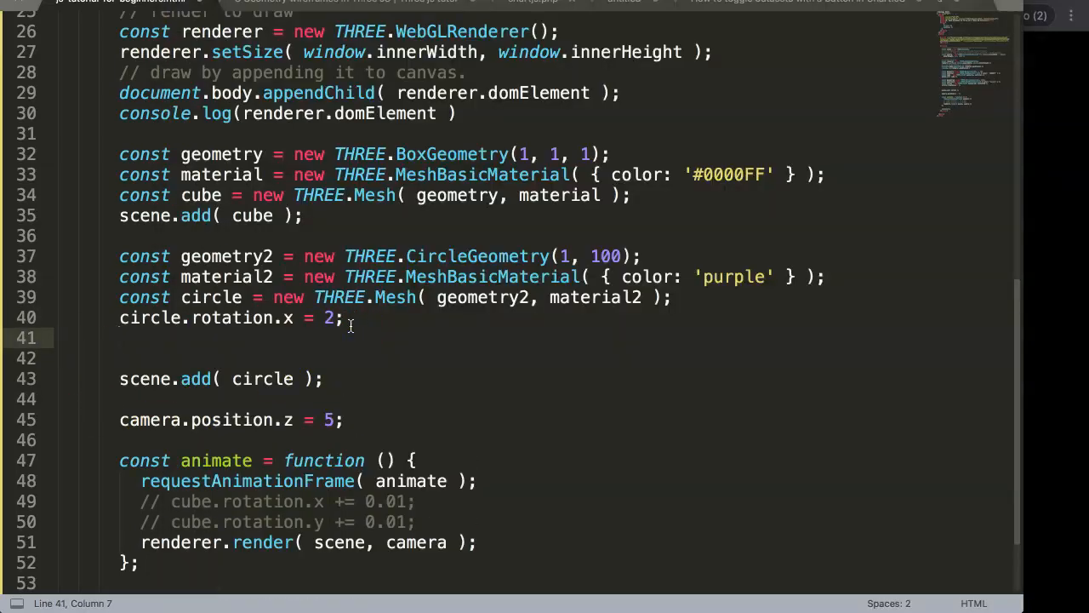
# Add a console.log of Math.PI times a multiplier below the circle's rotation line.
pyautogui.write('console.l')
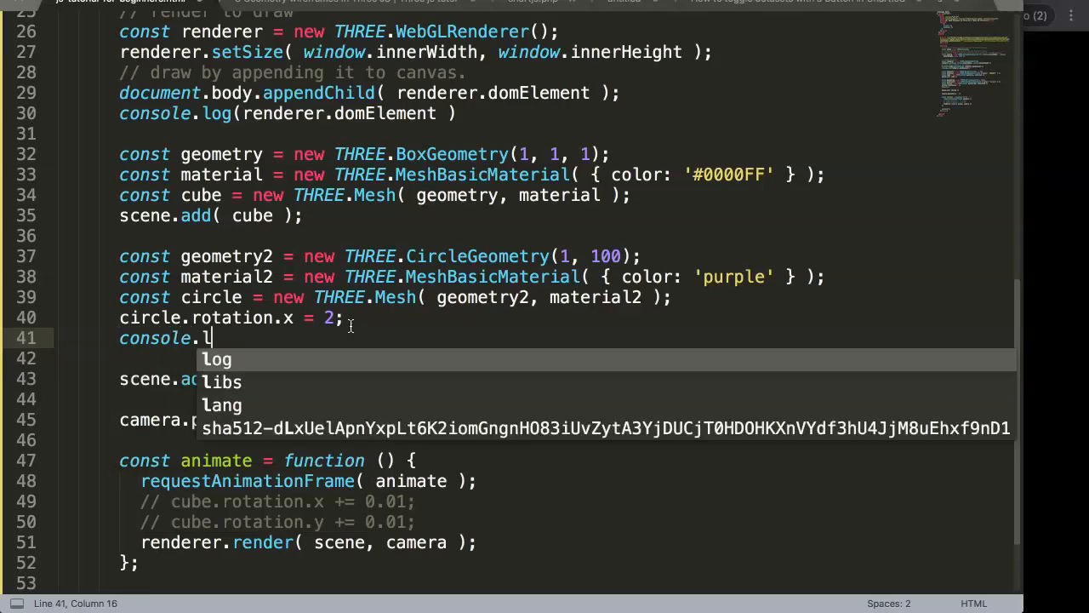
pyautogui.write('og(')
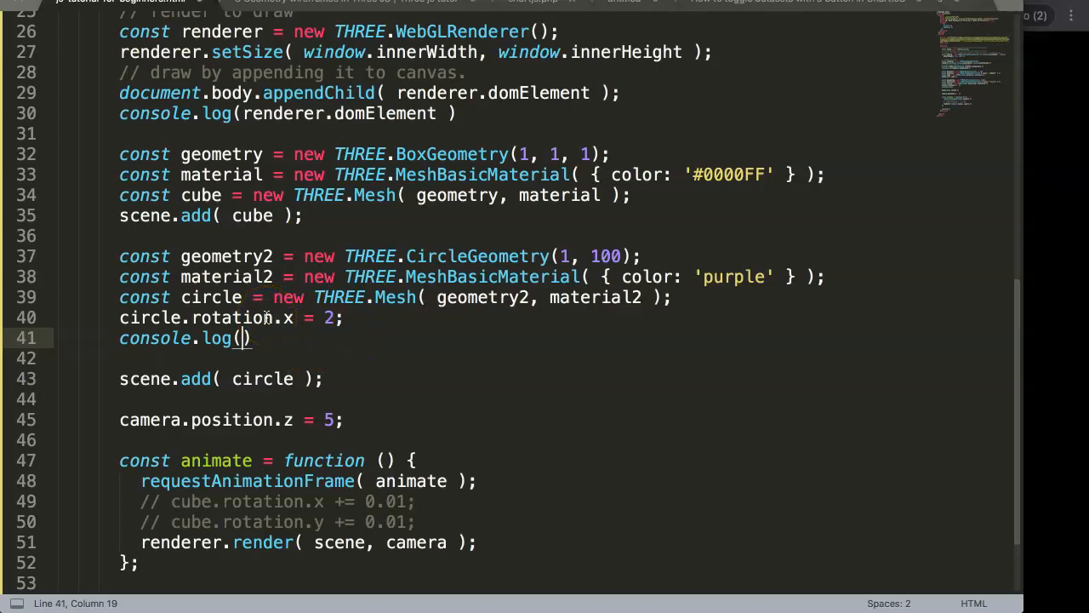
pyautogui.write('0')
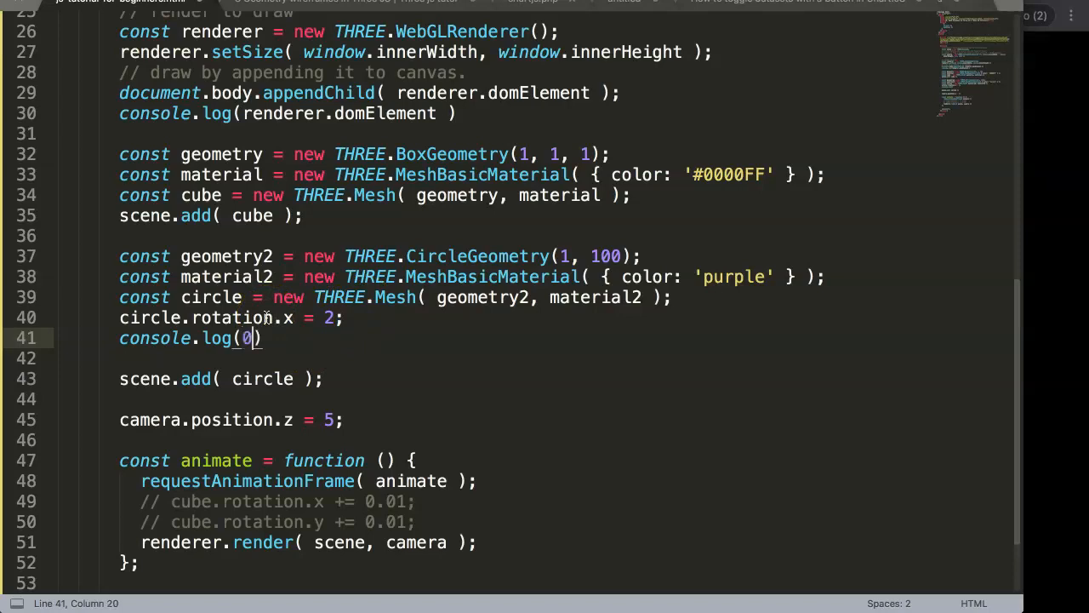
pyautogui.write('Mat')
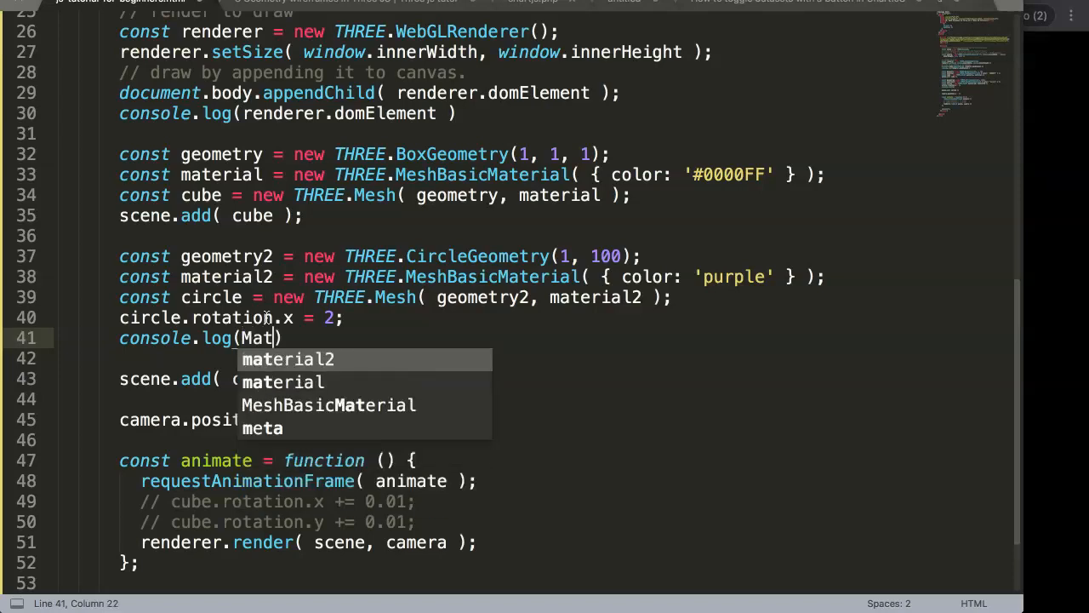
pyautogui.write('h.PI')
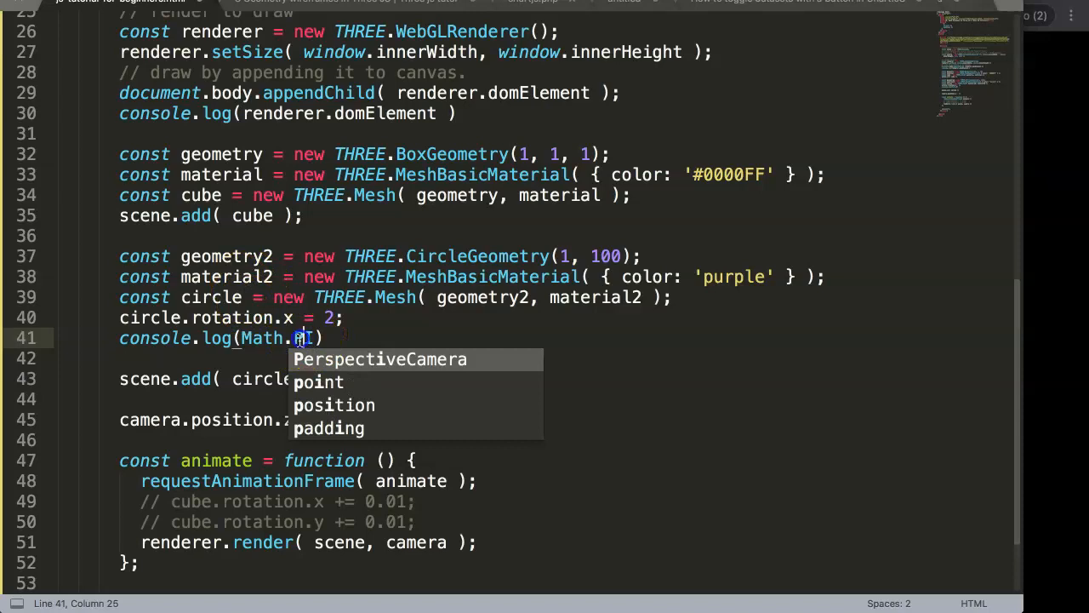
pyautogui.doubleClick(303, 338)
pyautogui.write(' * 2')
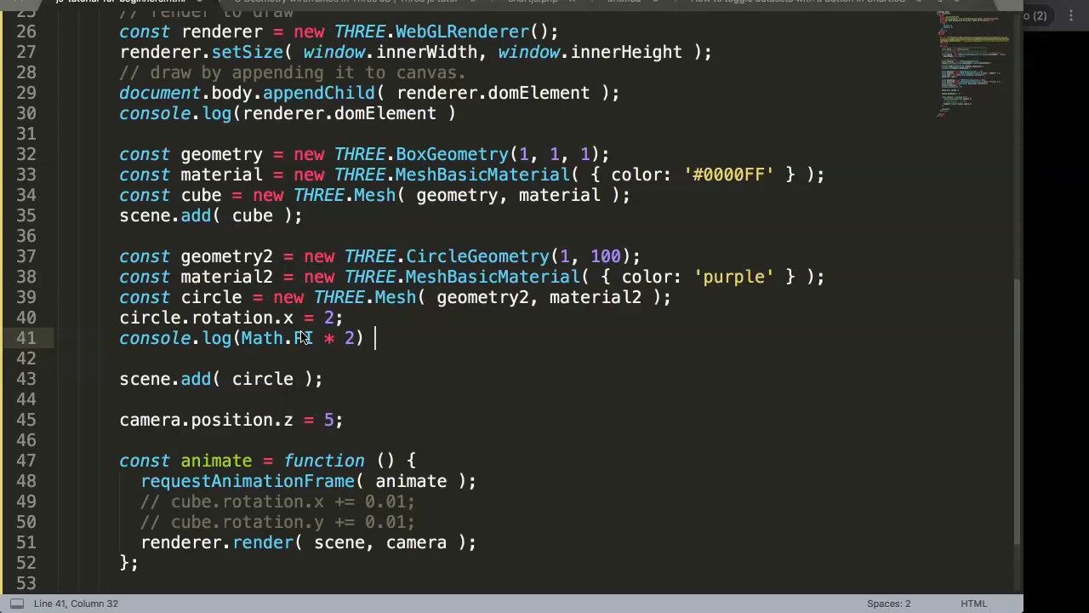
pyautogui.write('= 360')
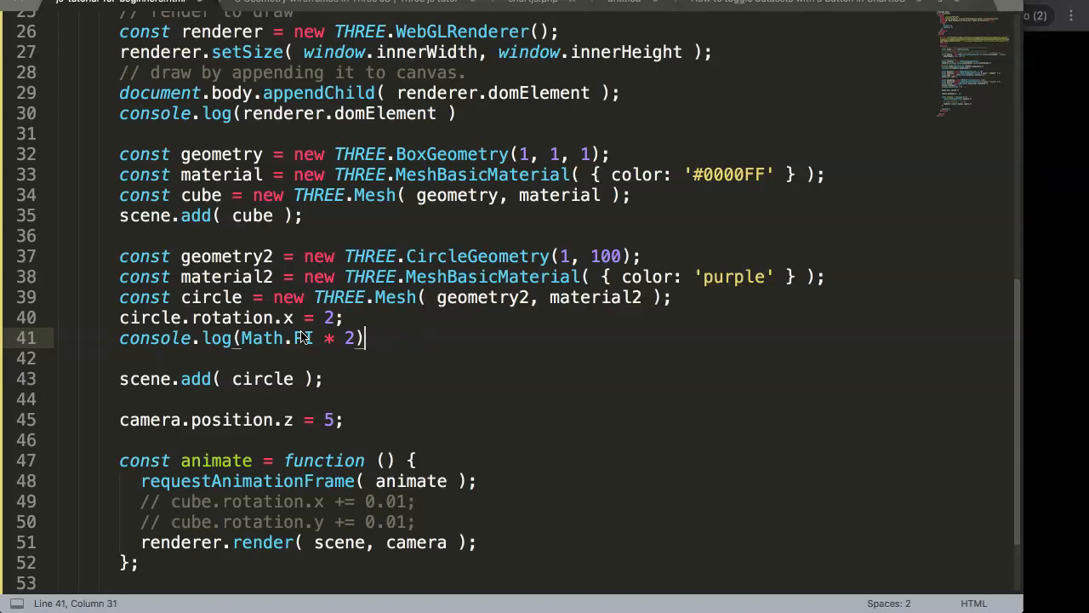
pyautogui.press('BackSpace')
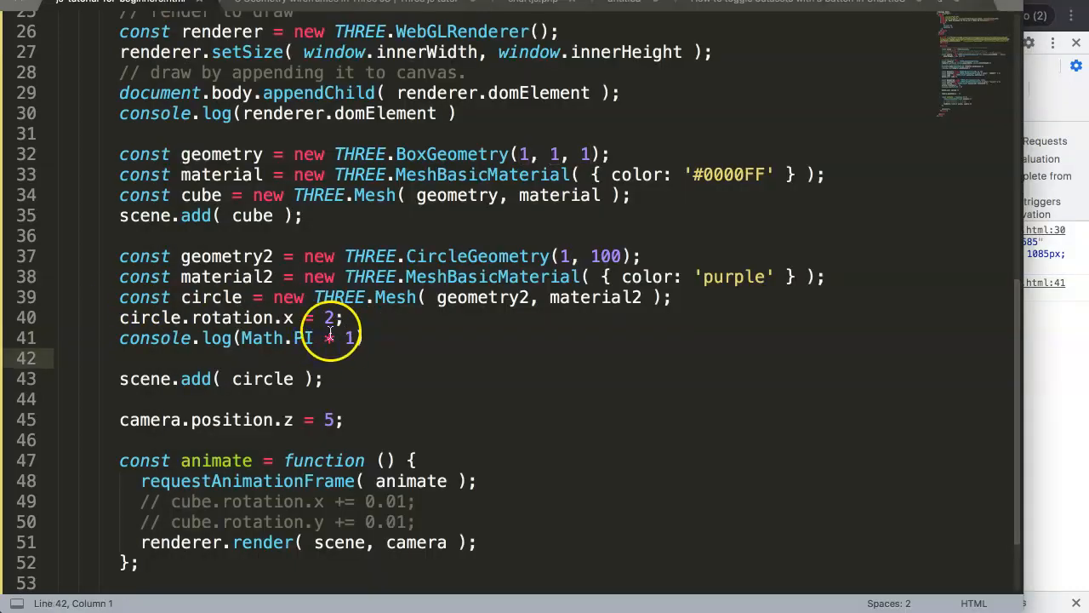
# Set circle.rotation.x to the full-turn value and add a Math.PI * 0.5 log.
pyautogui.write('3.141592653589793')
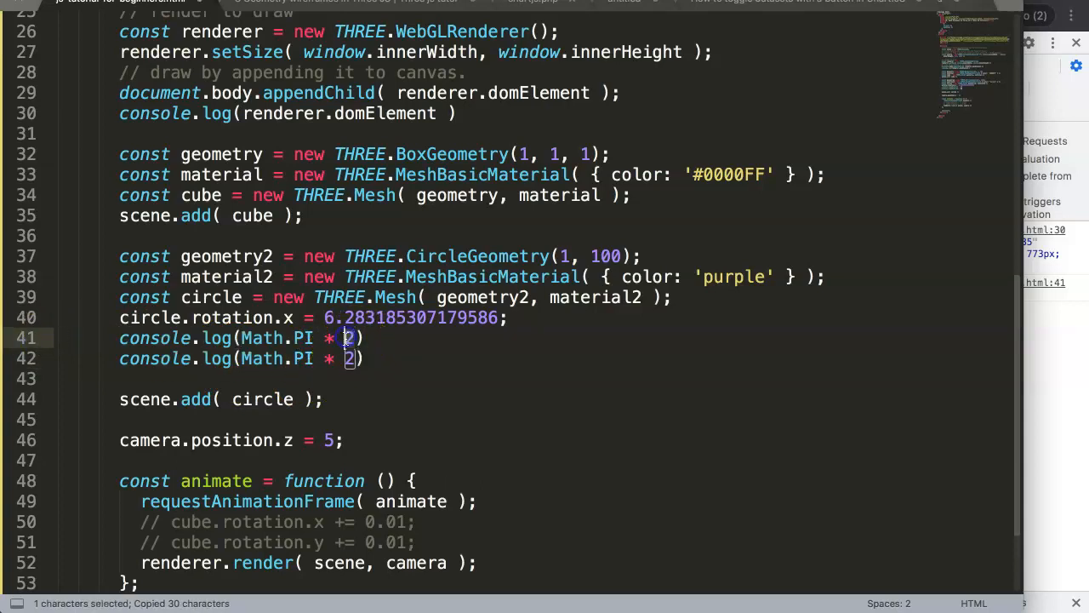
pyautogui.write('0.5')
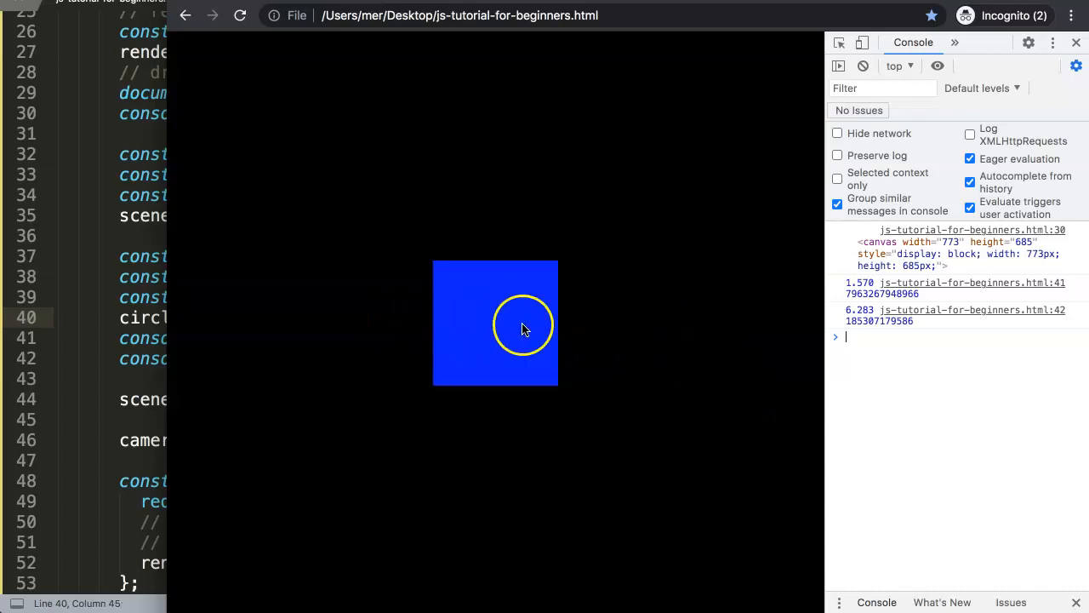
pyautogui.moveTo(606, 341)
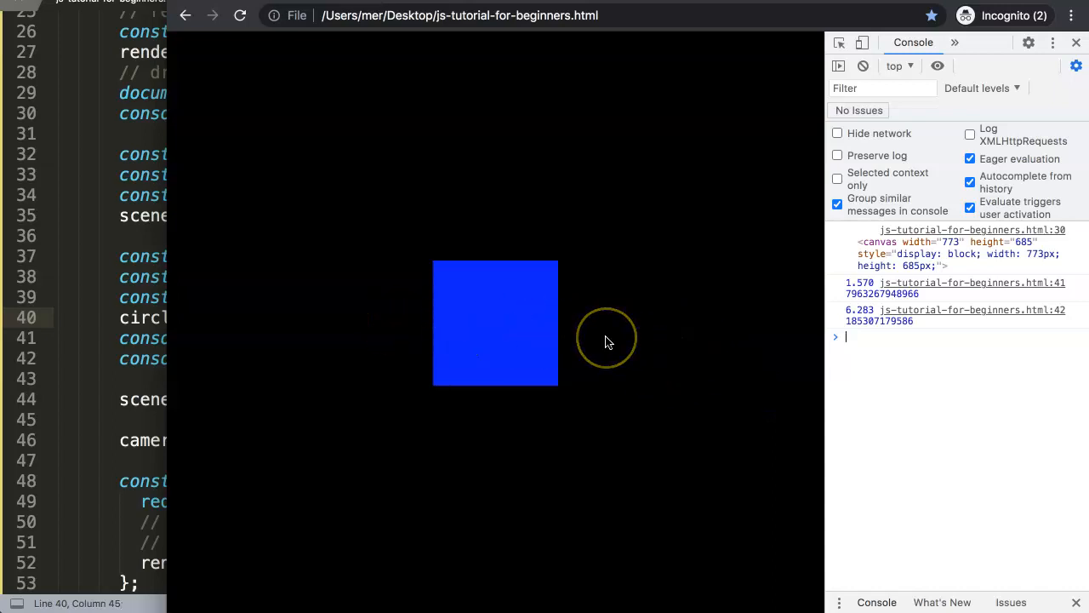
pyautogui.moveTo(609, 342)
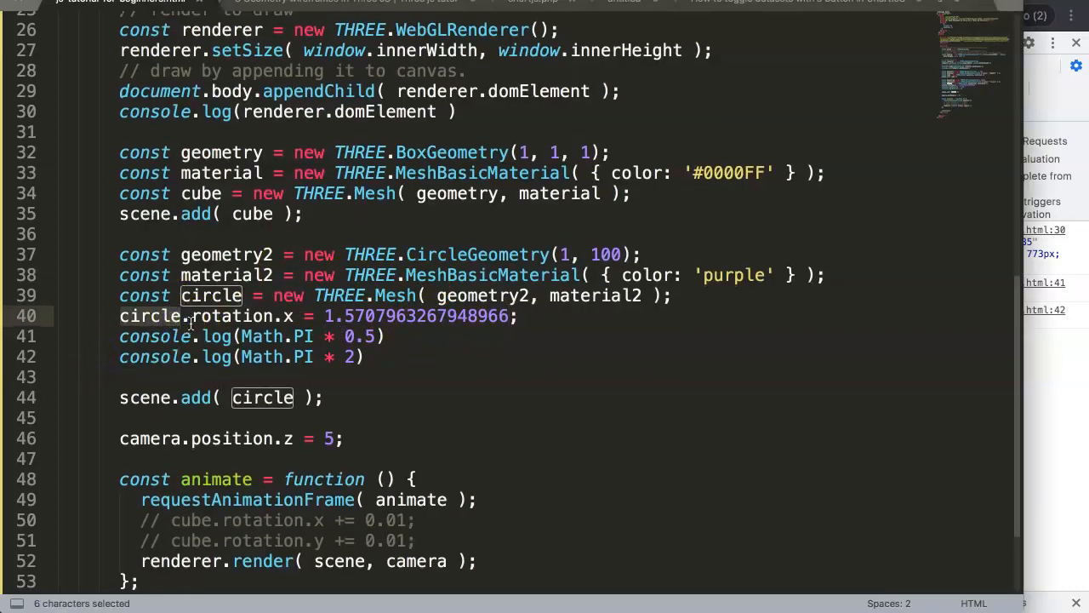
# Scroll down to the animate loop's rotation lines to spin the circle instead.
pyautogui.scroll(-3)
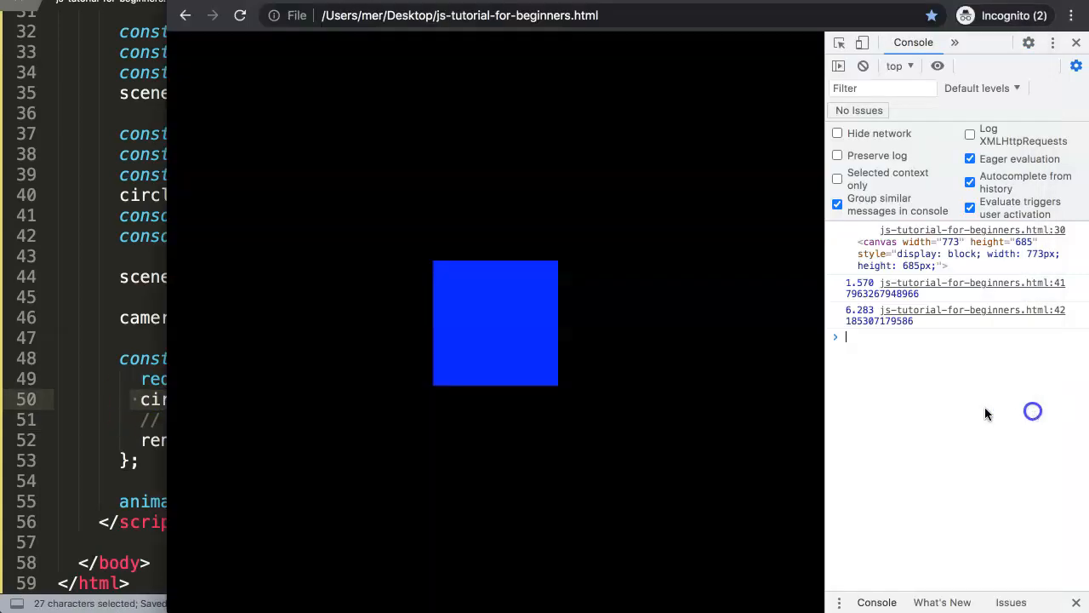
pyautogui.moveTo(651, 349)
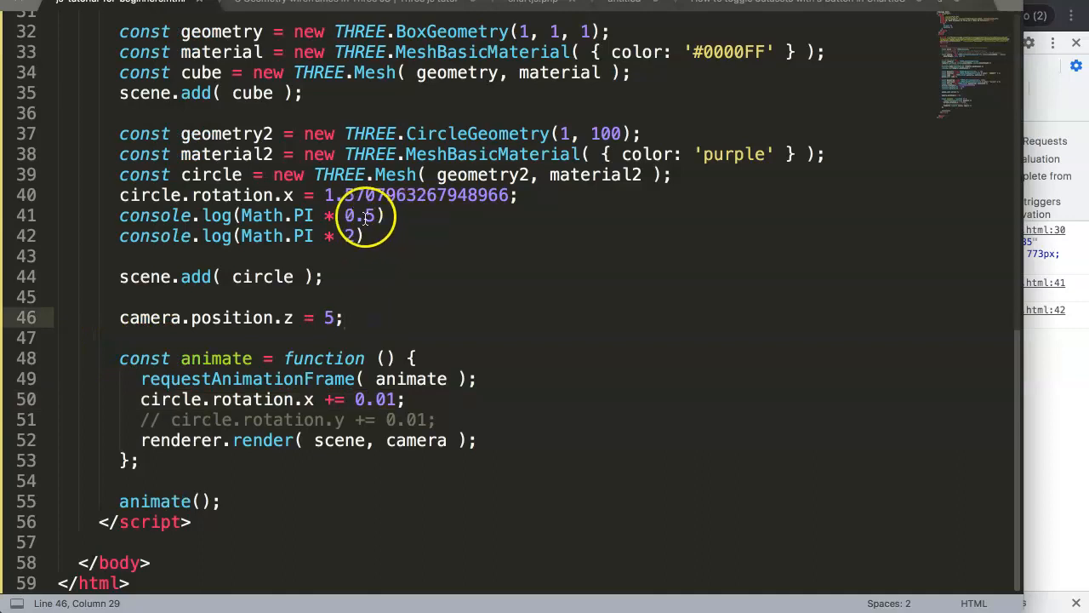
# Replace the circle's x rotation value with 0.
pyautogui.doubleClick(415, 195)
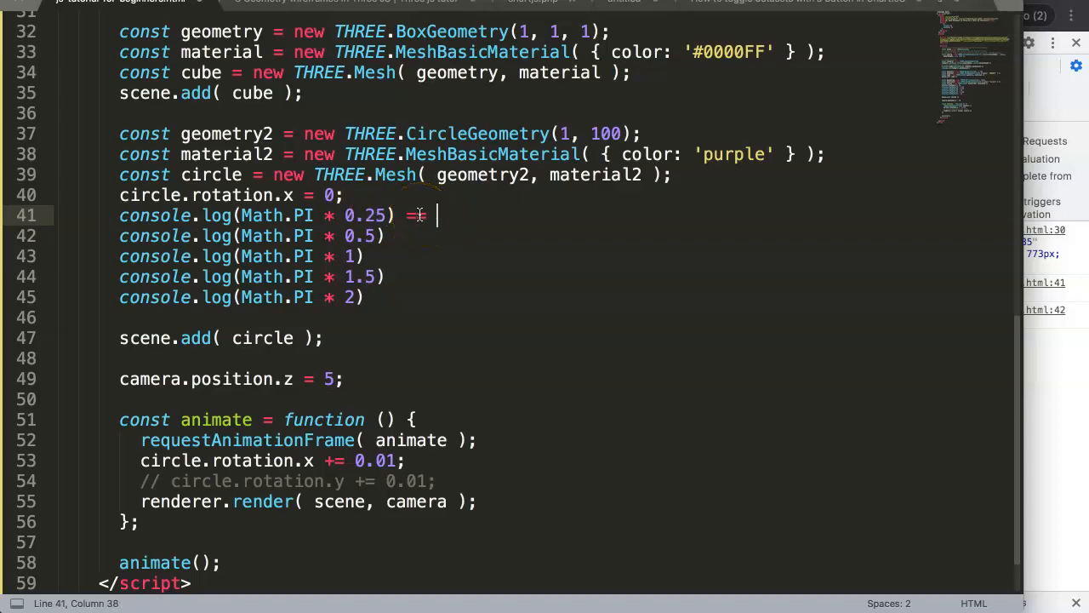
# Label the Math.PI log lines 45 to 360 degrees and add a Math.PI * 0 line.
pyautogui.write('45')
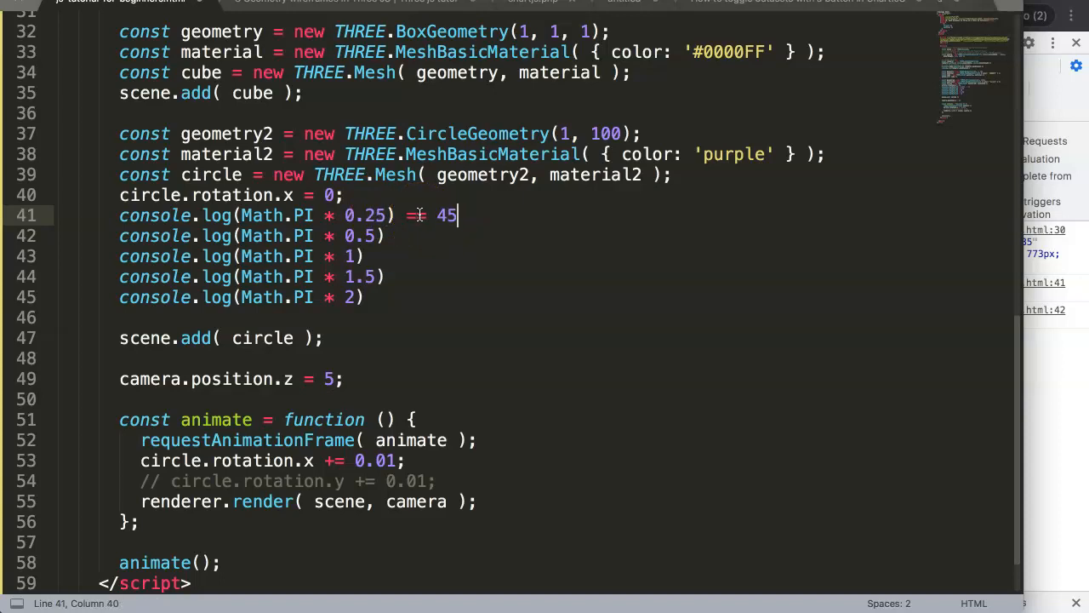
pyautogui.write('degree')
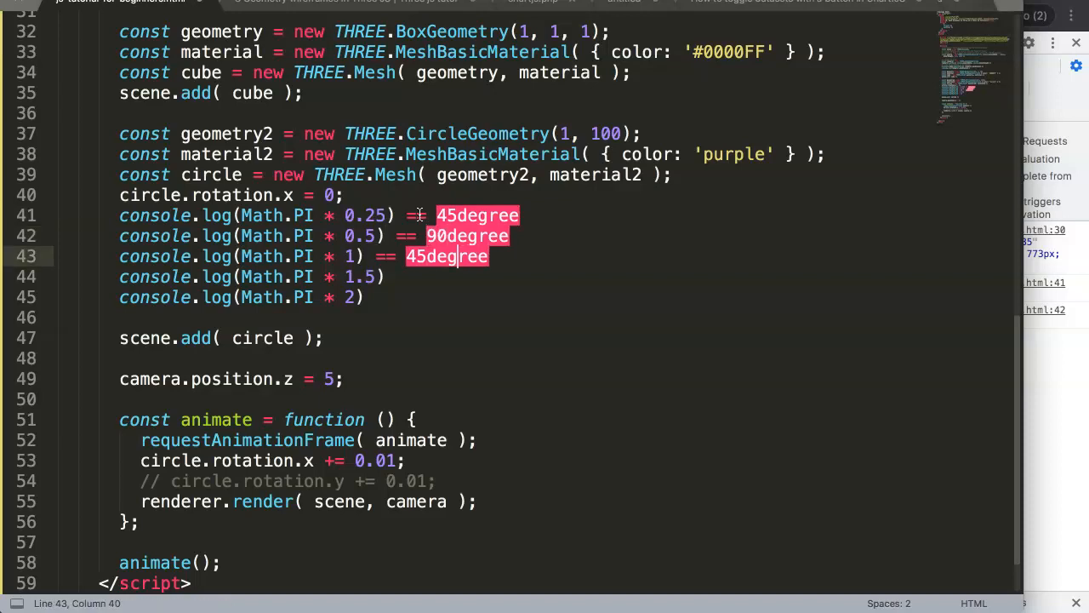
pyautogui.write('180degree')
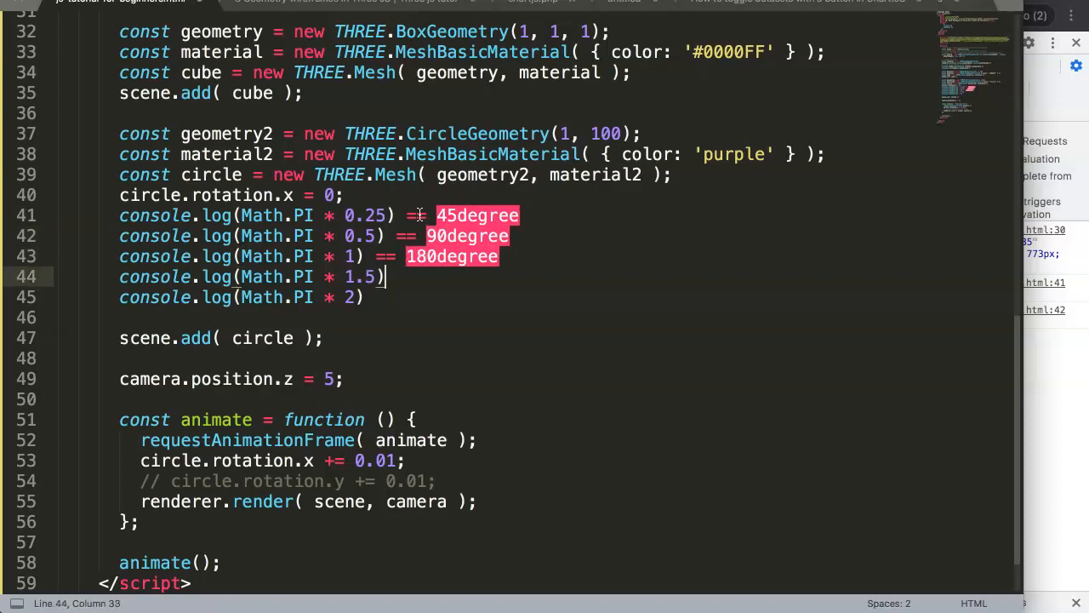
pyautogui.write('== 45degree')
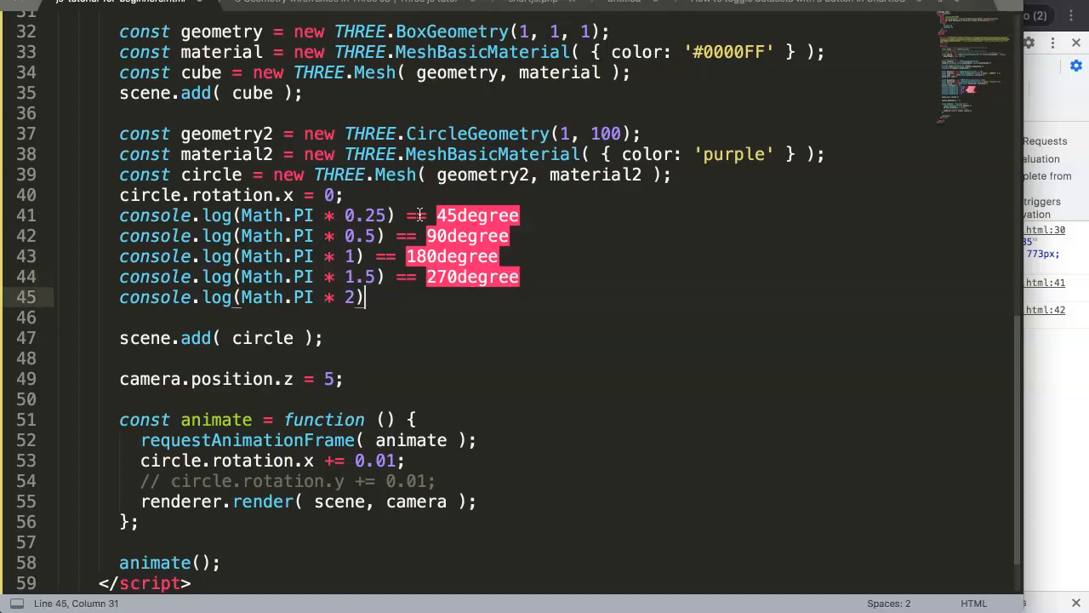
pyautogui.write('== 45degree')
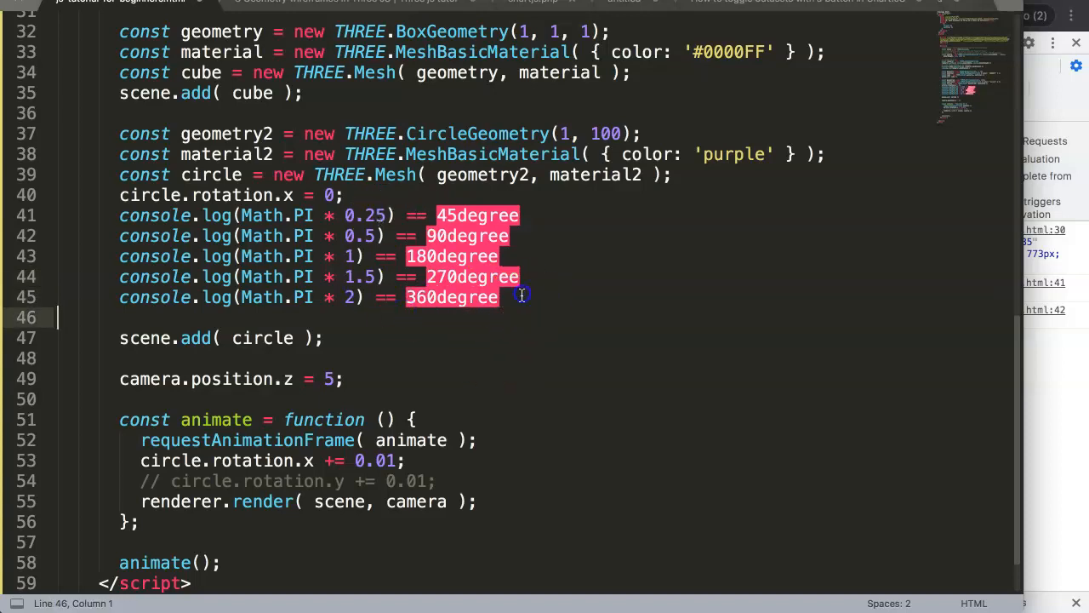
pyautogui.moveTo(507, 313)
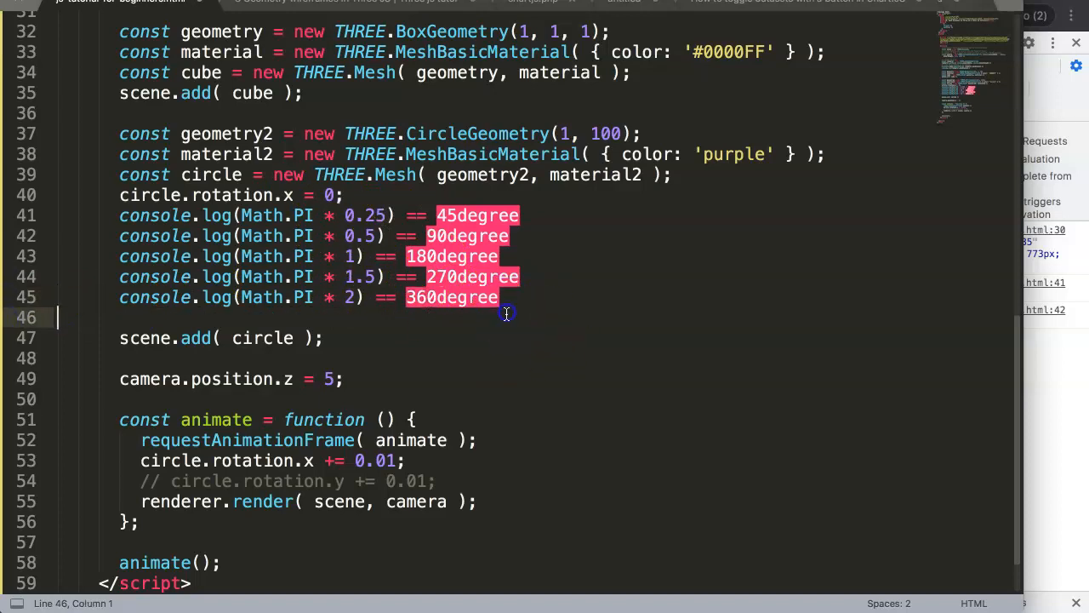
pyautogui.tripleClick(306, 297)
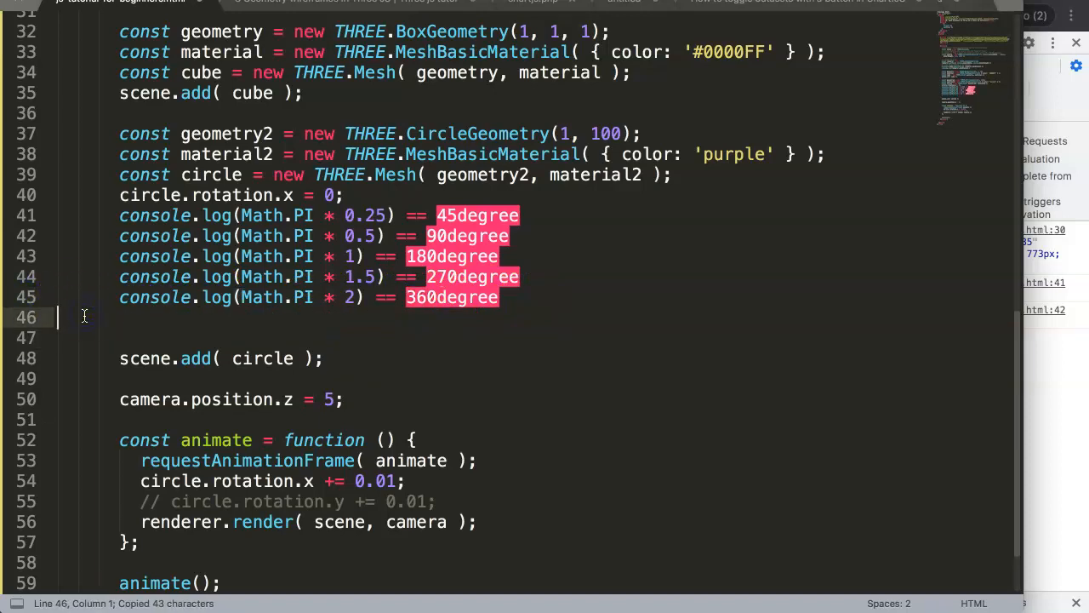
pyautogui.write('console.log(Math.PI * 0) == 360degree')
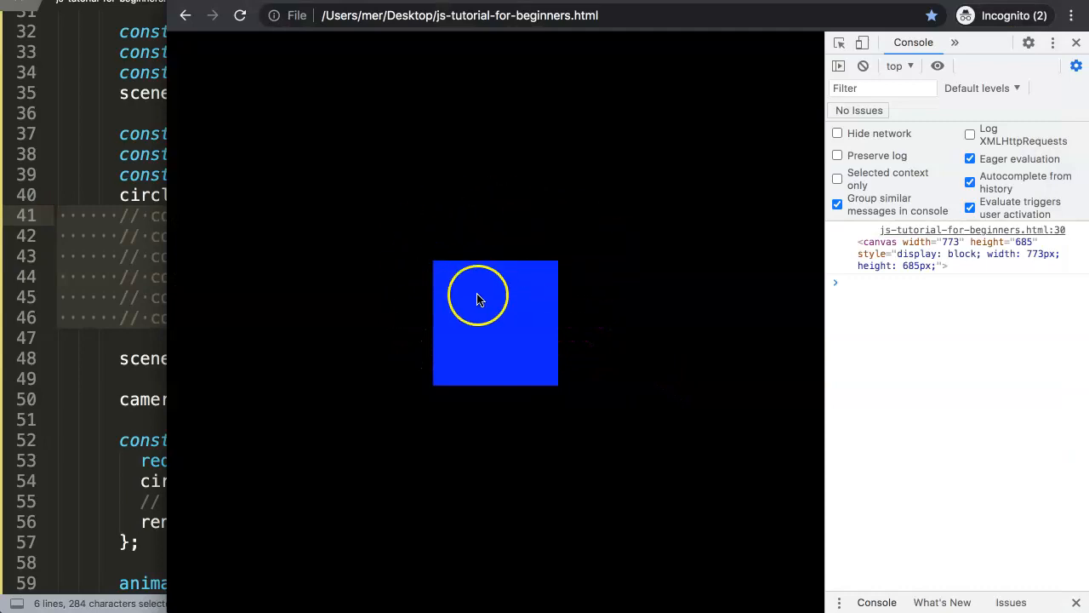
pyautogui.moveTo(578, 260)
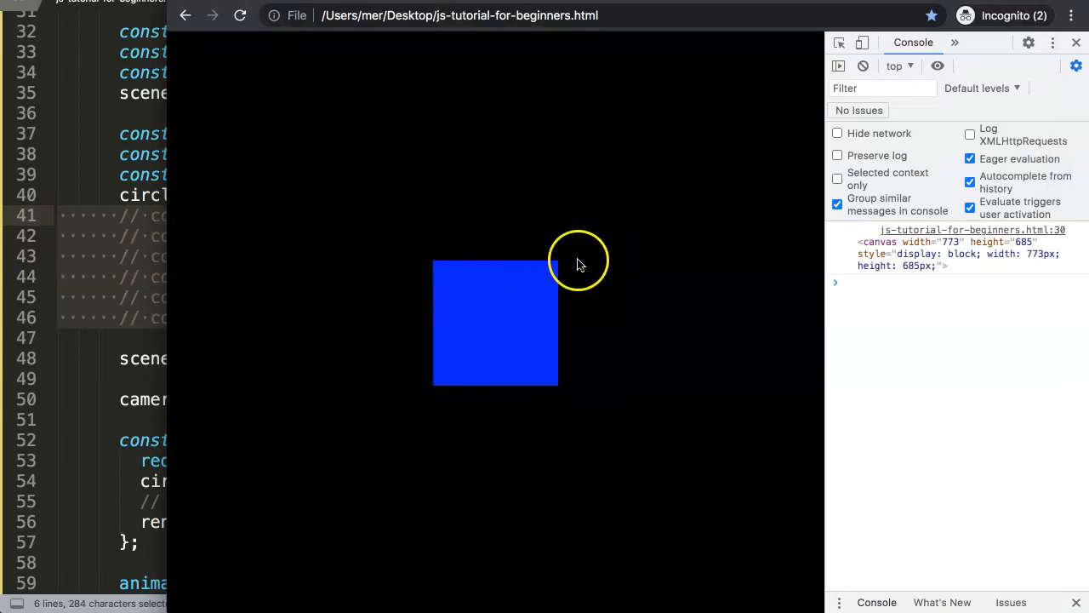
pyautogui.moveTo(566, 247)
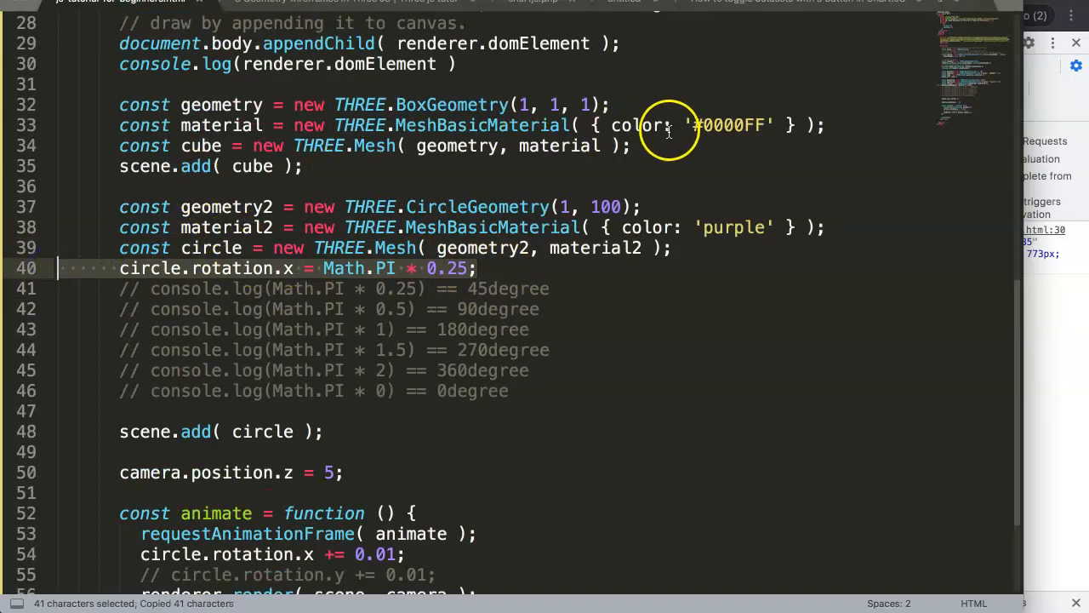
# Paste the Math.PI * 0.25 x-rotation line under the cube mesh and duplicate it.
pyautogui.press('ctrl+v')
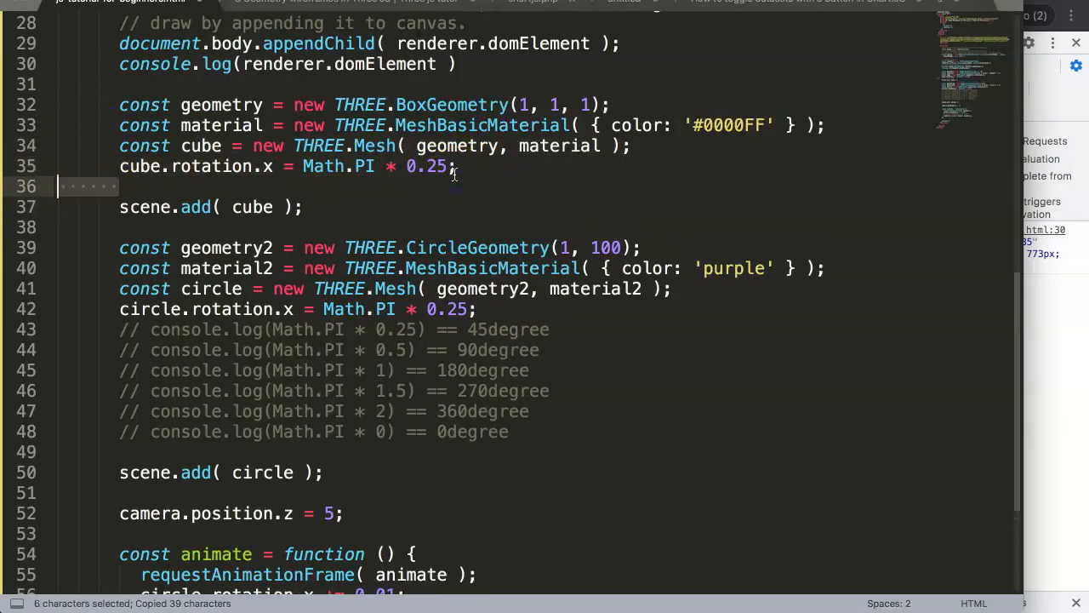
pyautogui.press('ctrl+v')
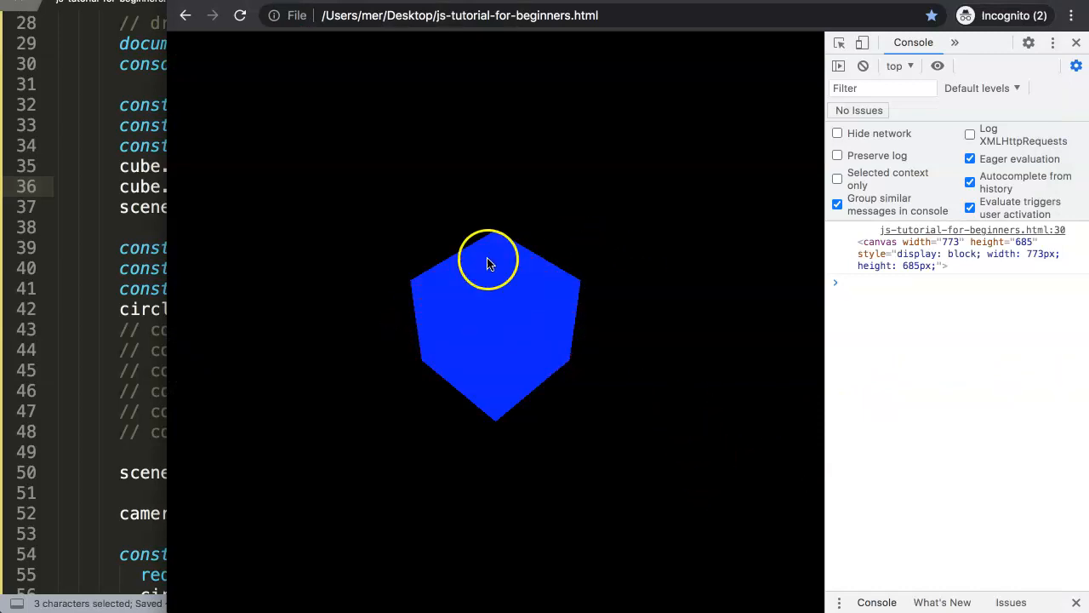
pyautogui.moveTo(506, 310)
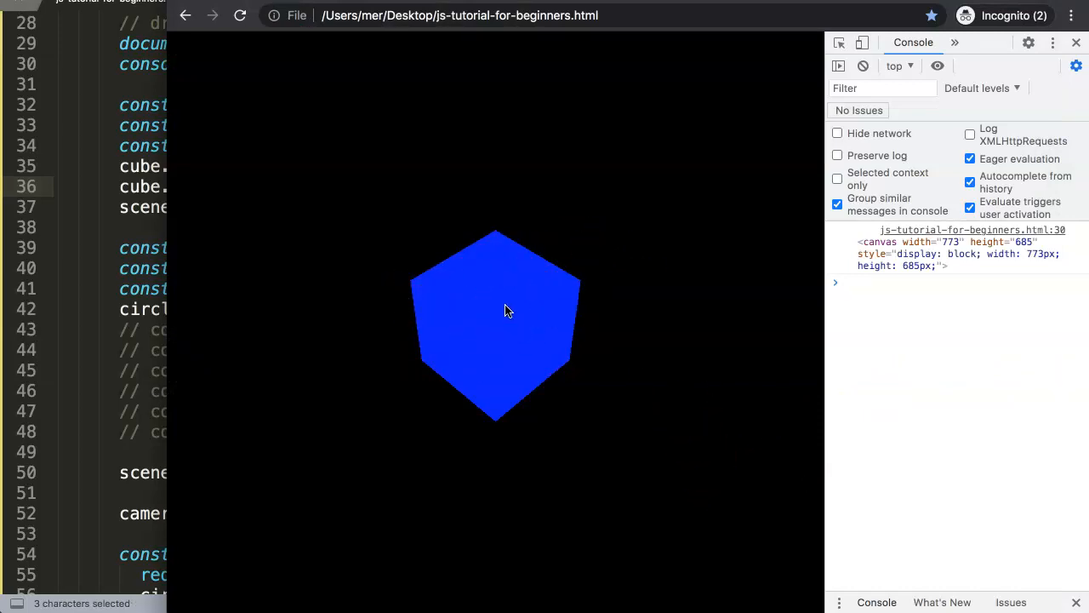